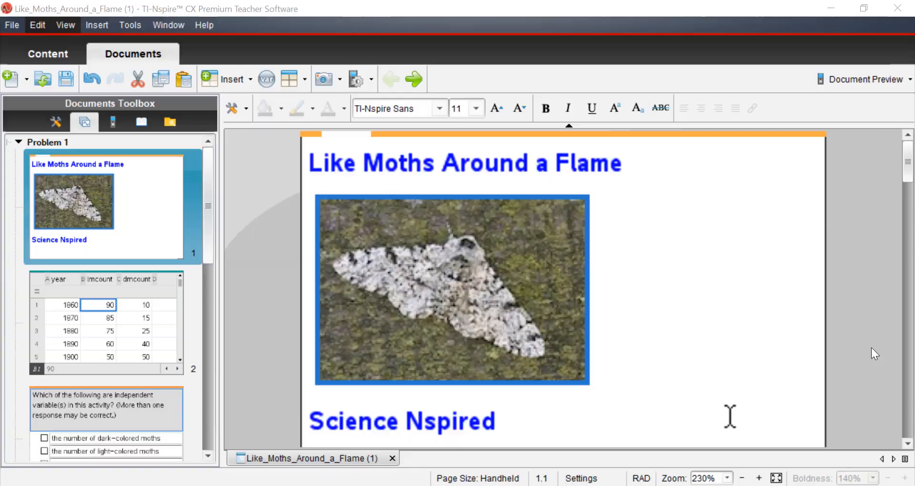
mouse_move(813, 335)
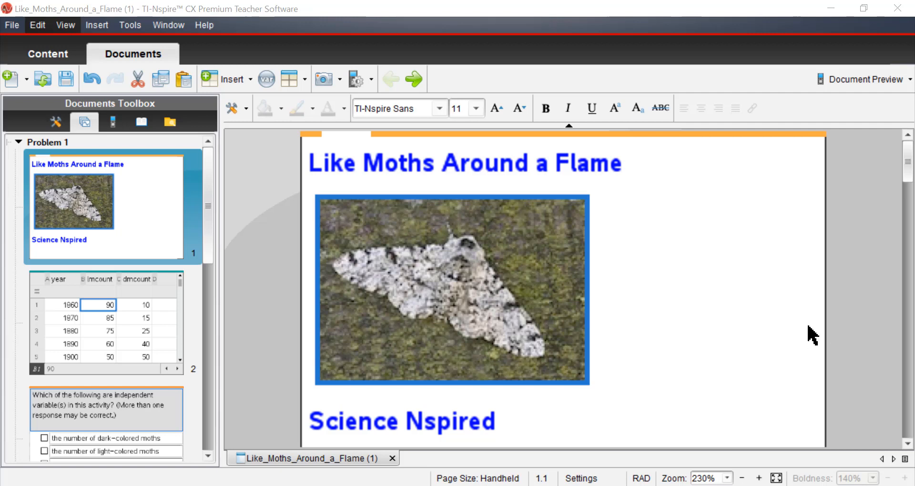
mouse_move(698, 296)
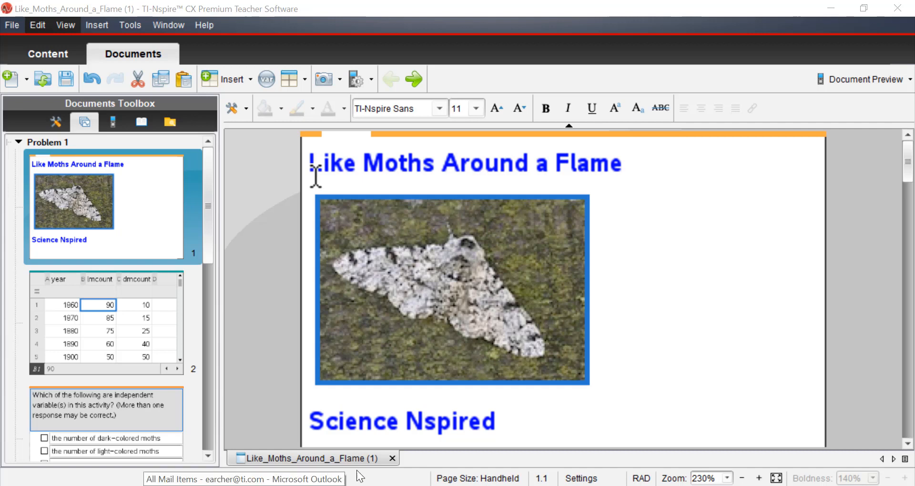
mouse_move(254, 294)
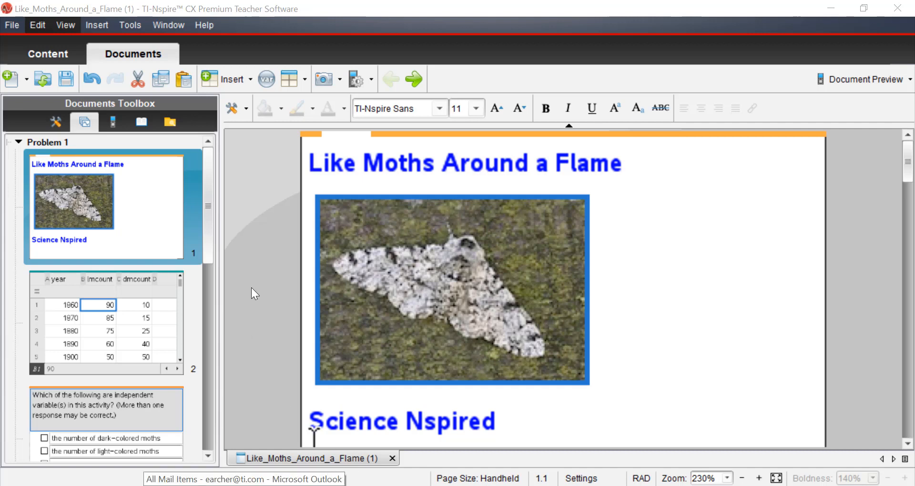
mouse_move(254, 222)
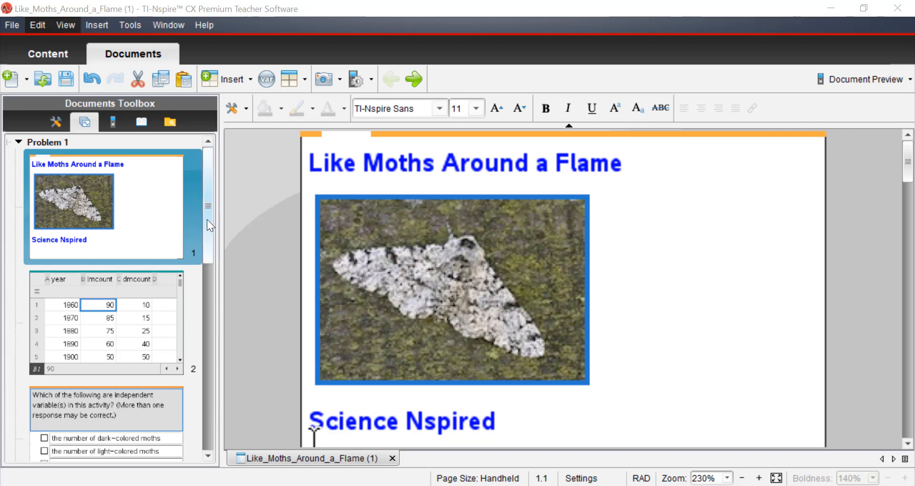
Scroll the page sorter toward page 1.2, the year, lmcount and dmcount data table
scroll(down, 3)
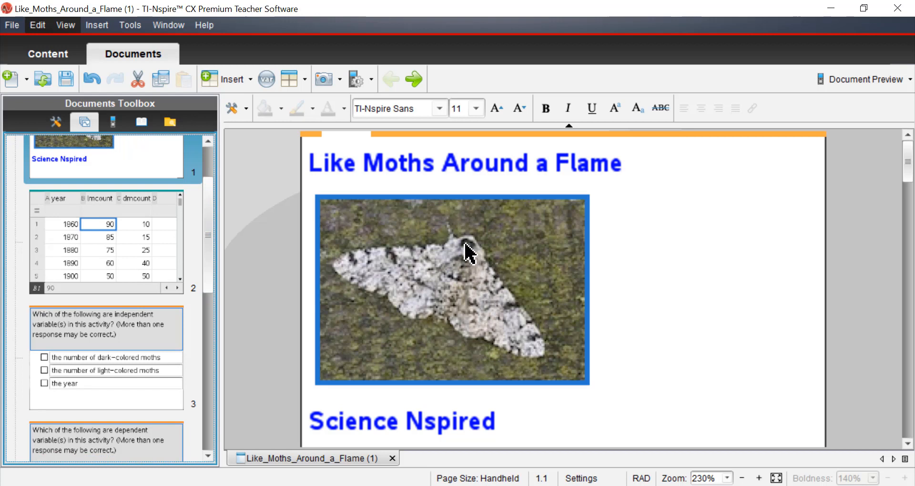
mouse_move(431, 332)
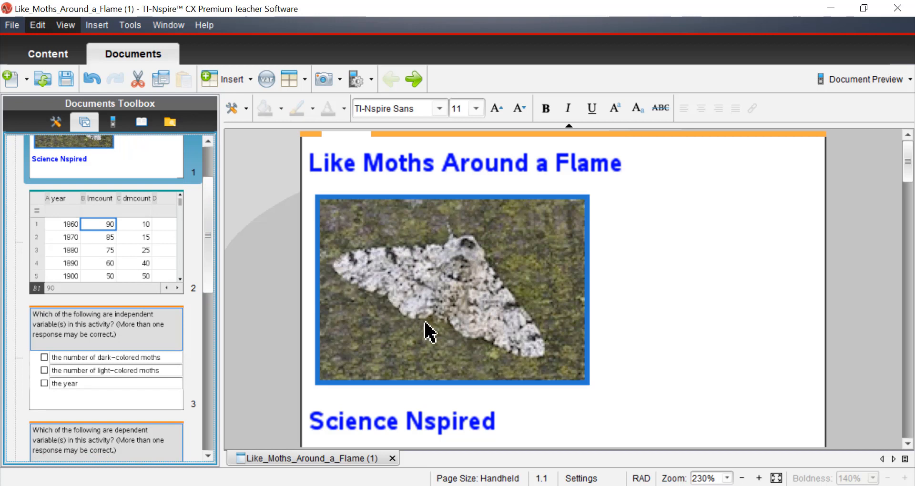
mouse_move(466, 256)
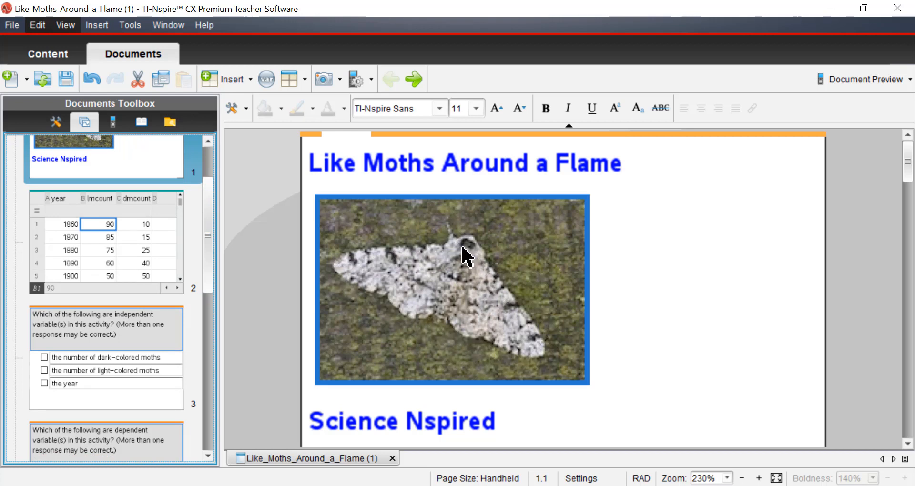
mouse_move(399, 260)
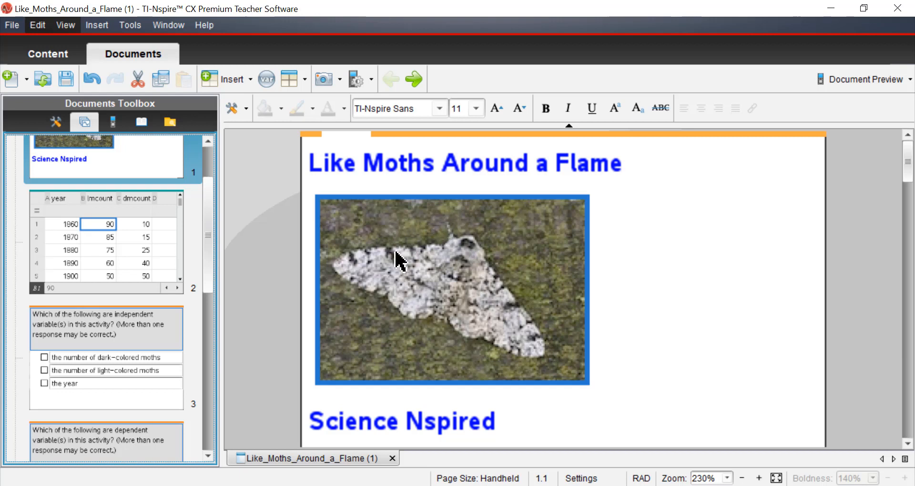
mouse_move(409, 292)
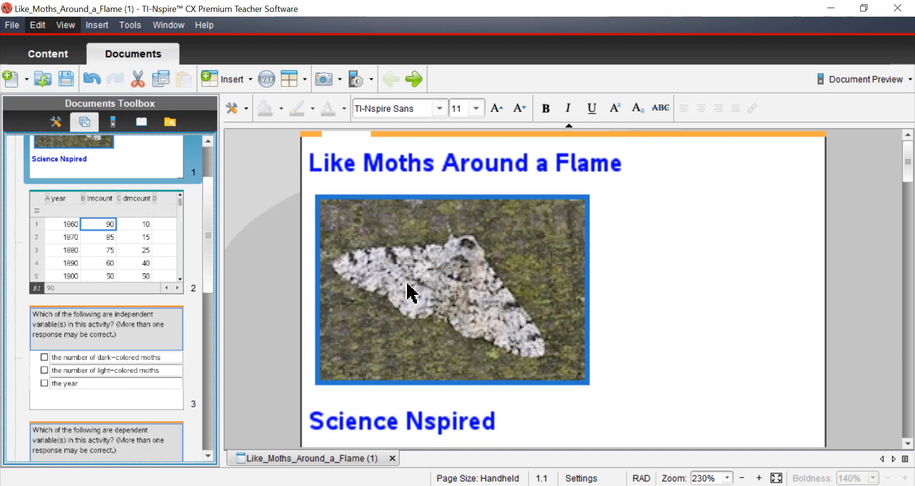
mouse_move(518, 337)
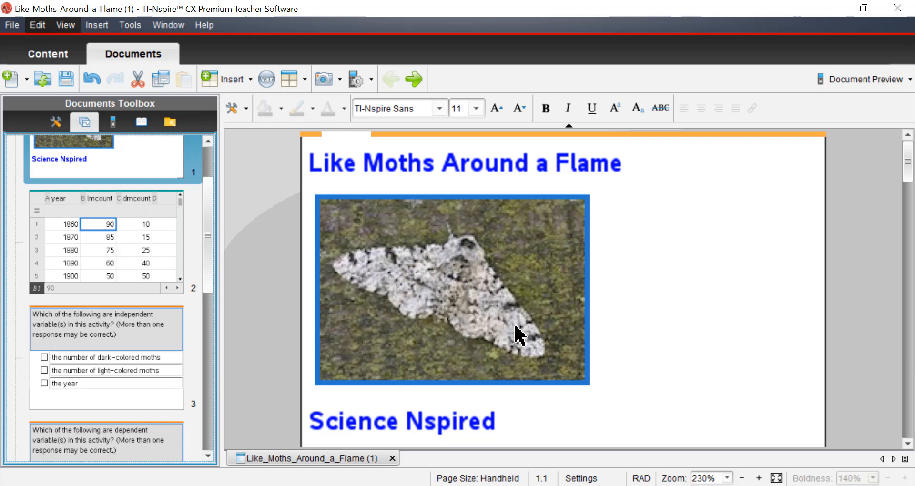
mouse_move(347, 286)
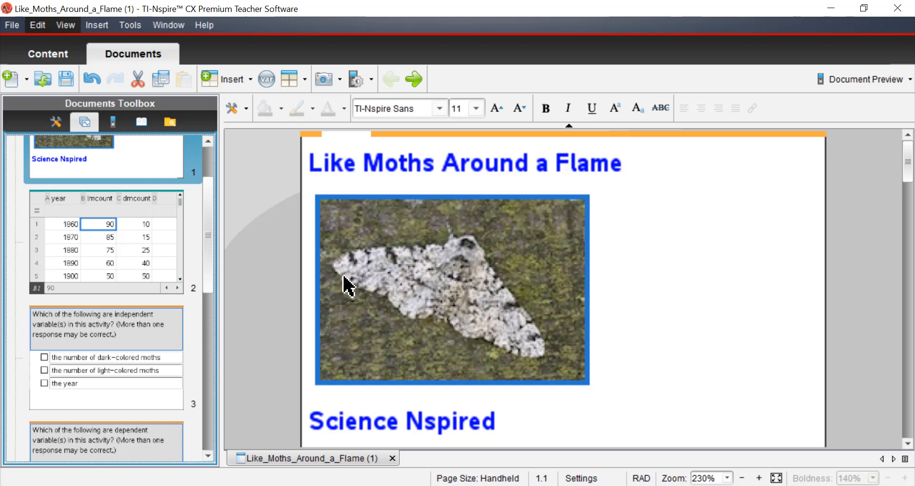
mouse_move(371, 277)
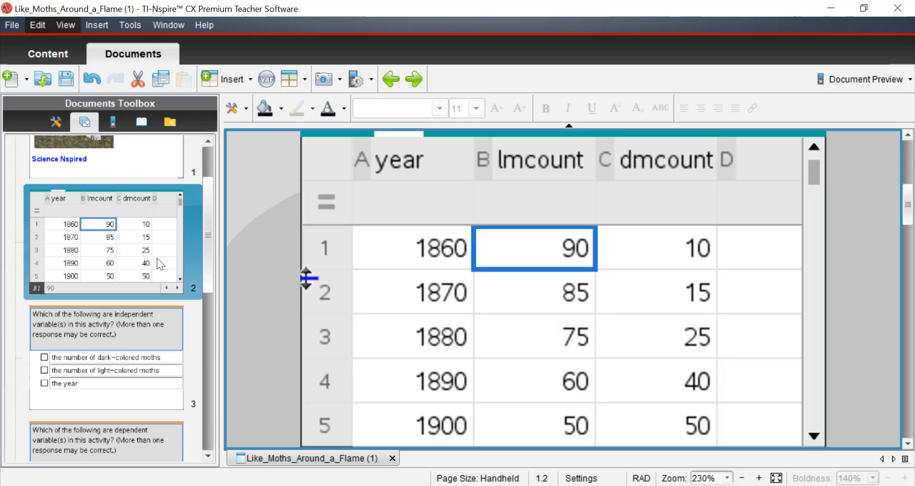
click(411, 248)
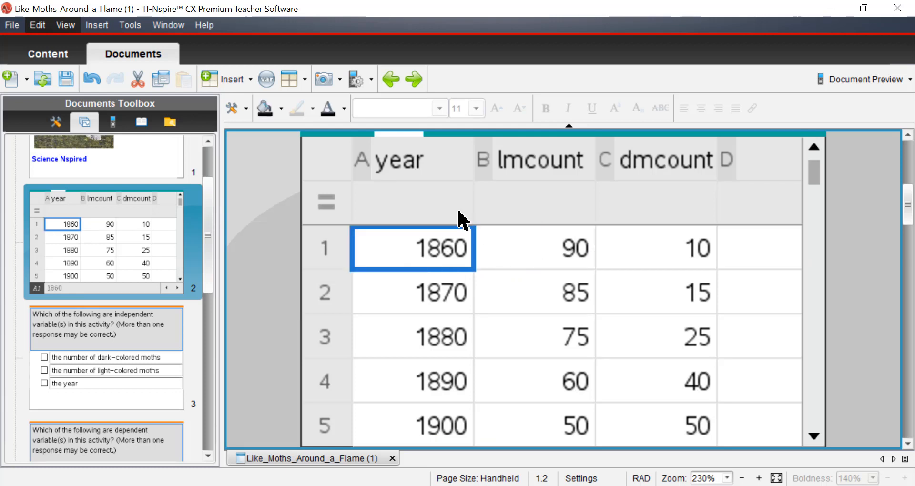
mouse_move(420, 312)
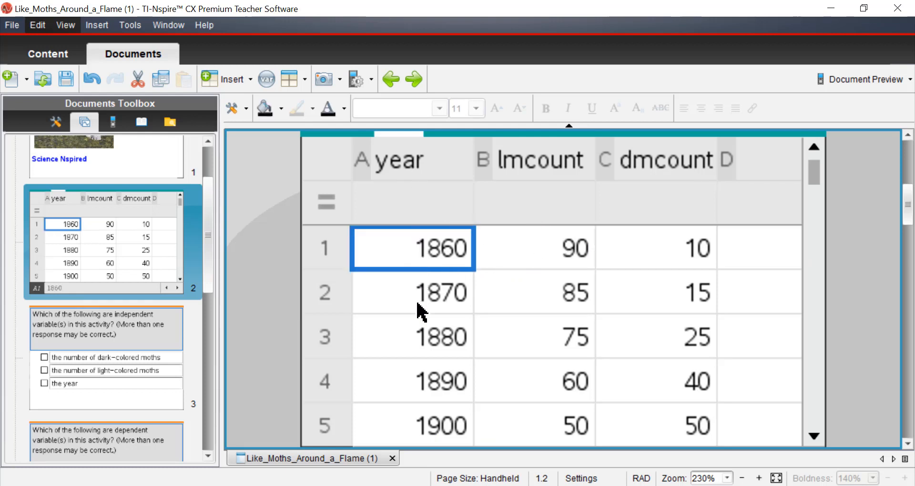
mouse_move(503, 179)
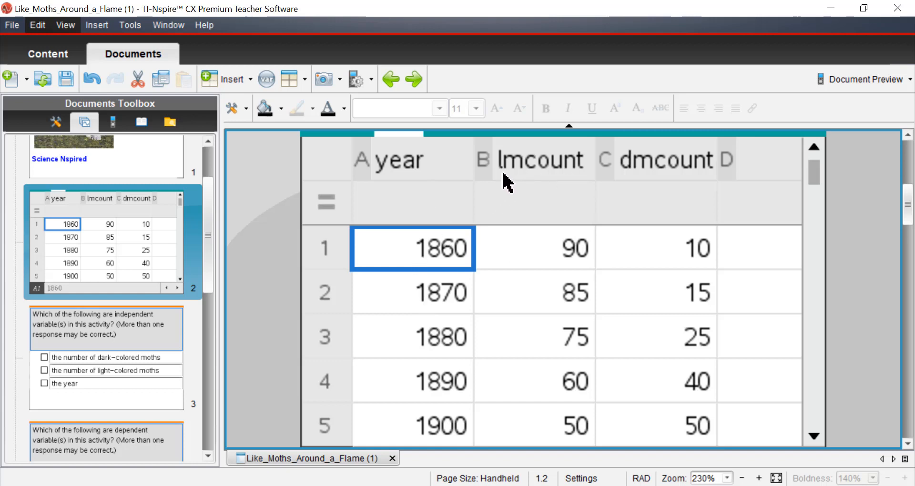
mouse_move(632, 184)
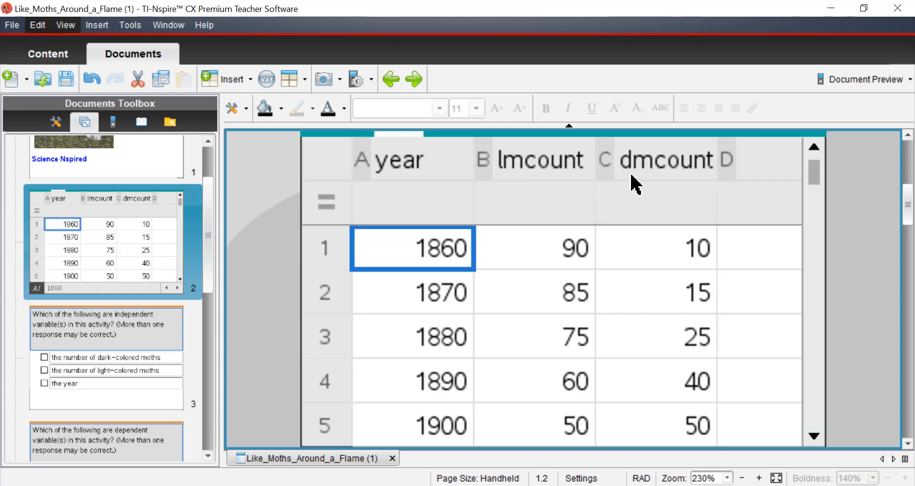
mouse_move(641, 178)
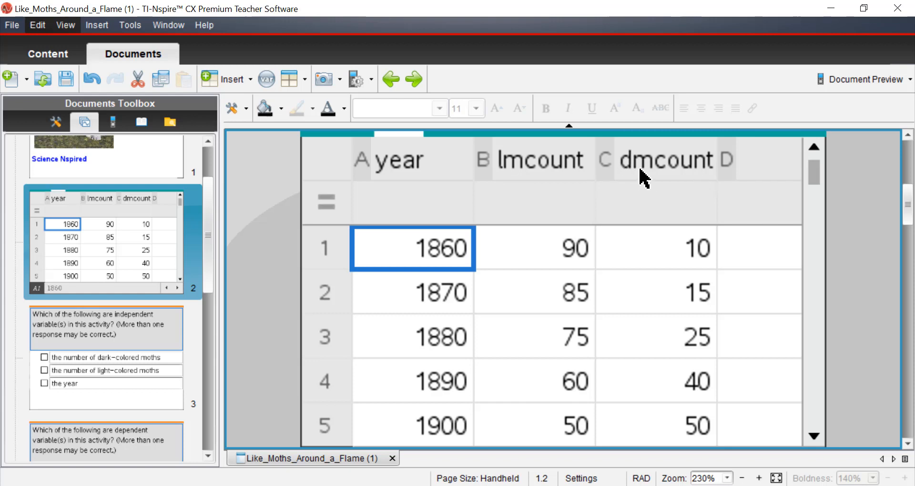
mouse_move(625, 234)
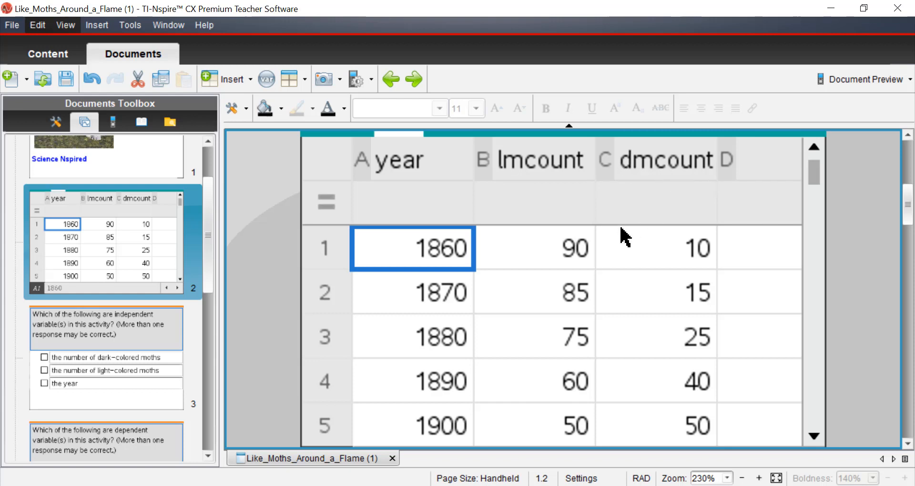
mouse_move(542, 274)
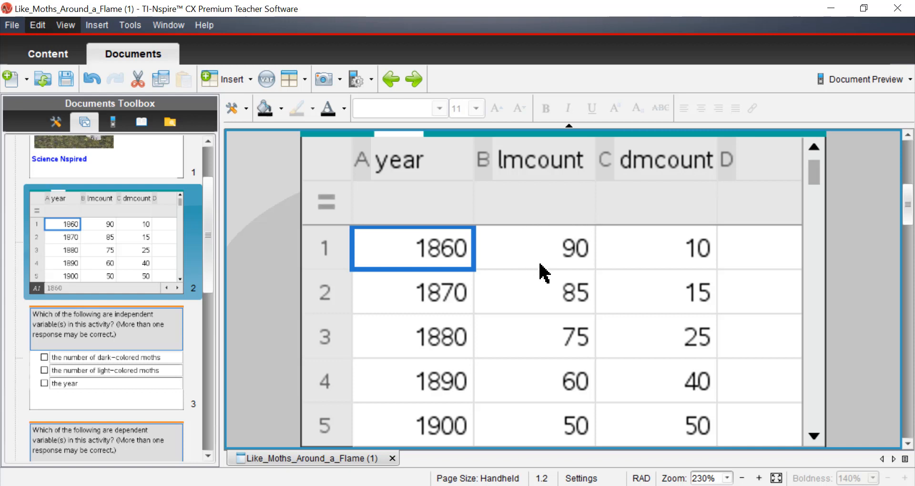
mouse_move(528, 266)
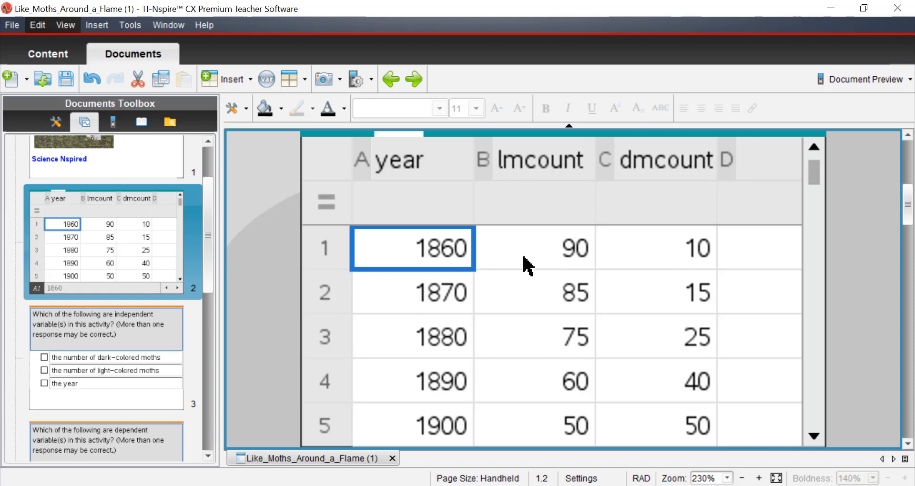
mouse_move(557, 238)
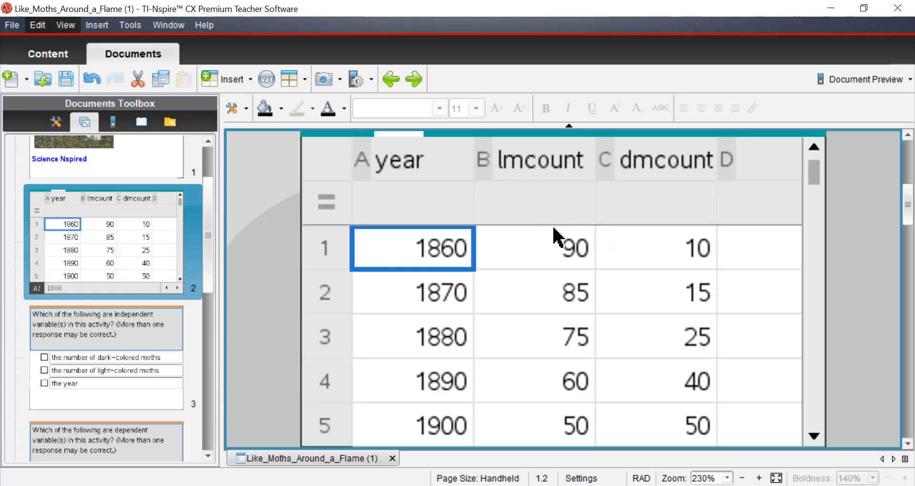
mouse_move(539, 250)
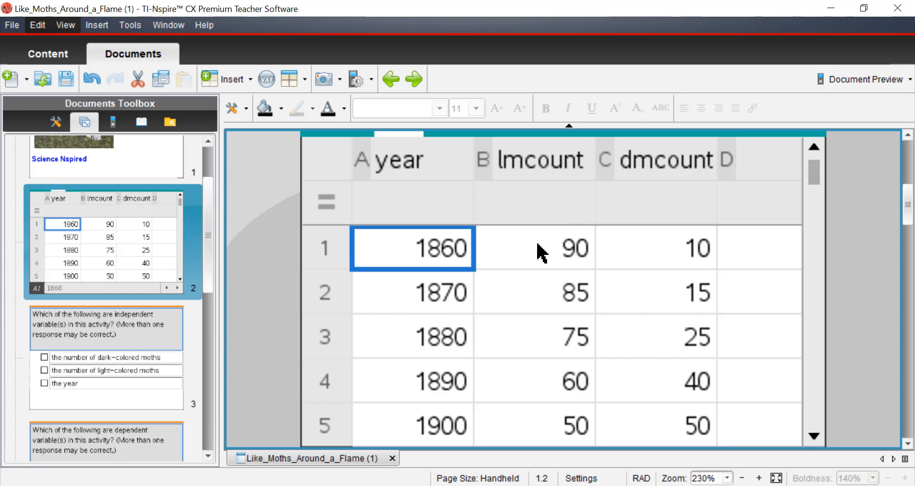
mouse_move(591, 279)
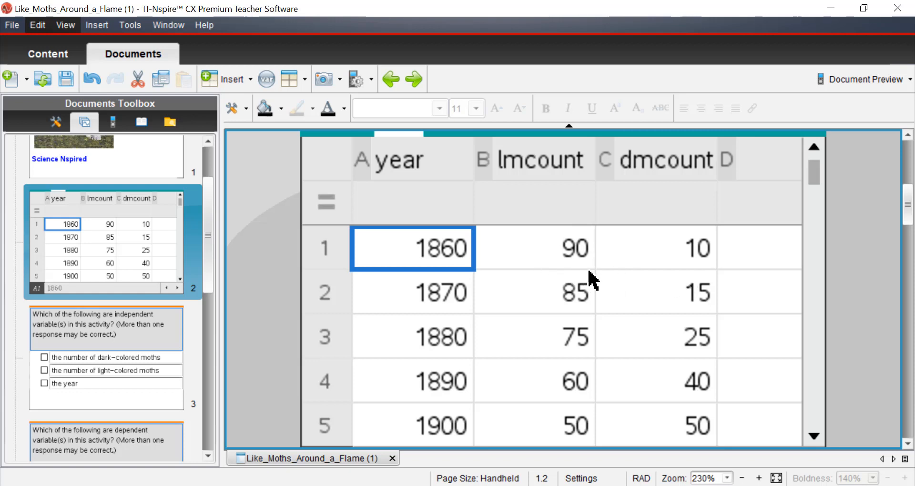
mouse_move(532, 193)
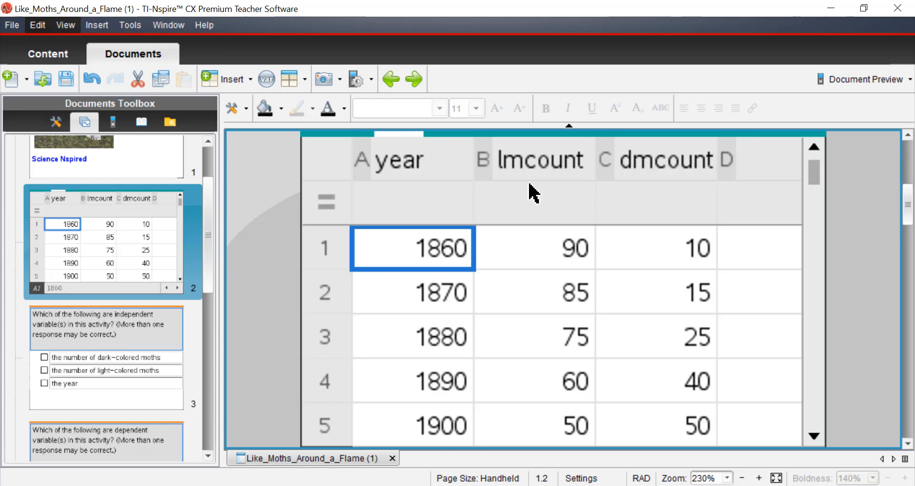
mouse_move(589, 259)
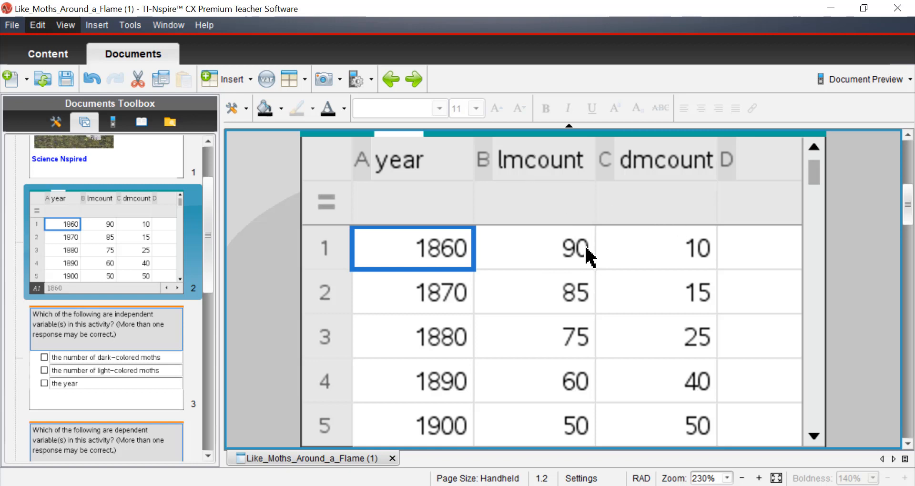
mouse_move(550, 257)
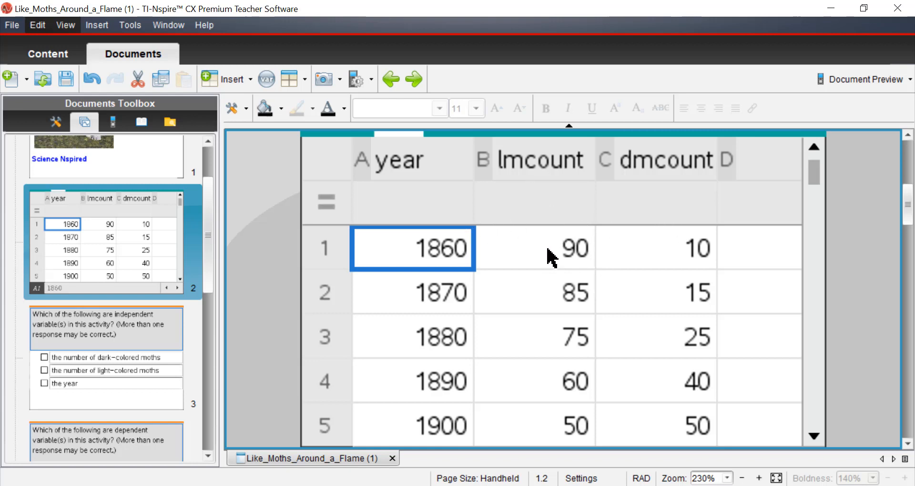
mouse_move(644, 276)
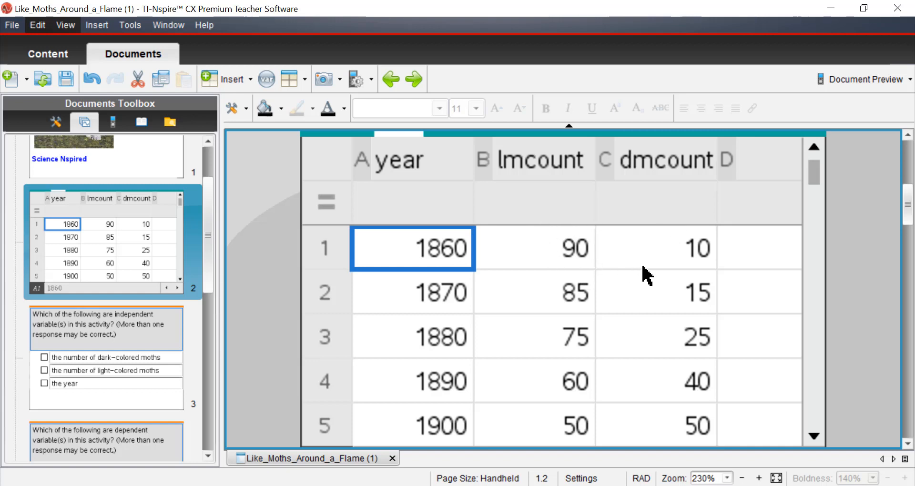
mouse_move(817, 181)
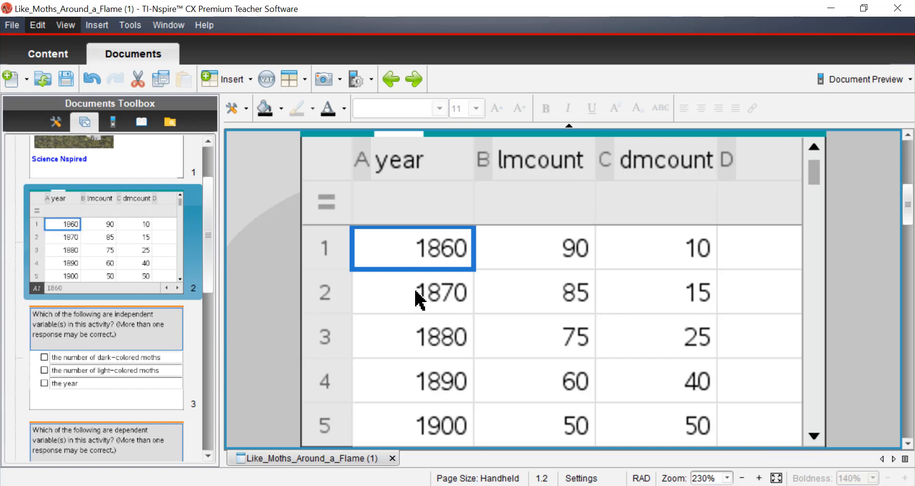
click(534, 292)
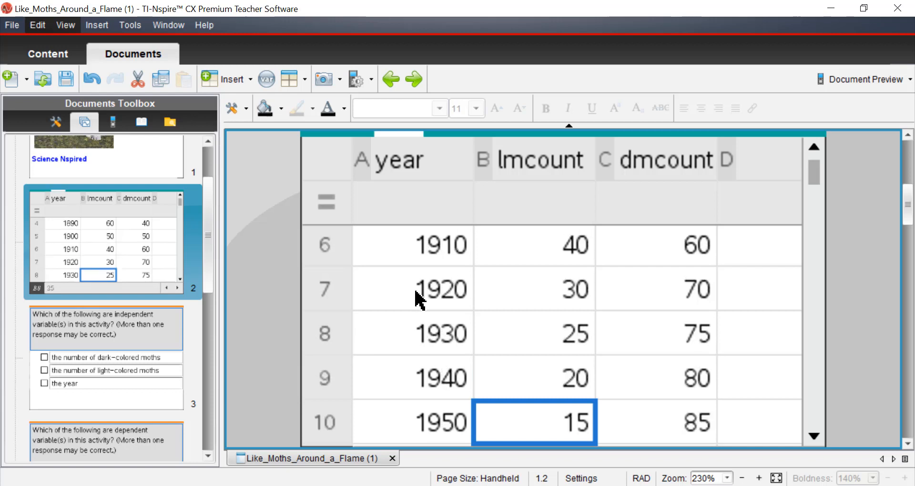
scroll(down, 3)
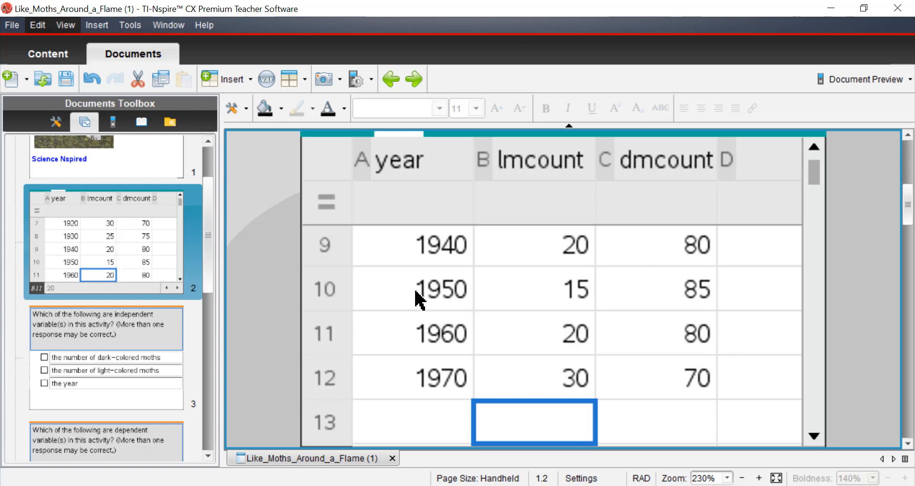
click(533, 377)
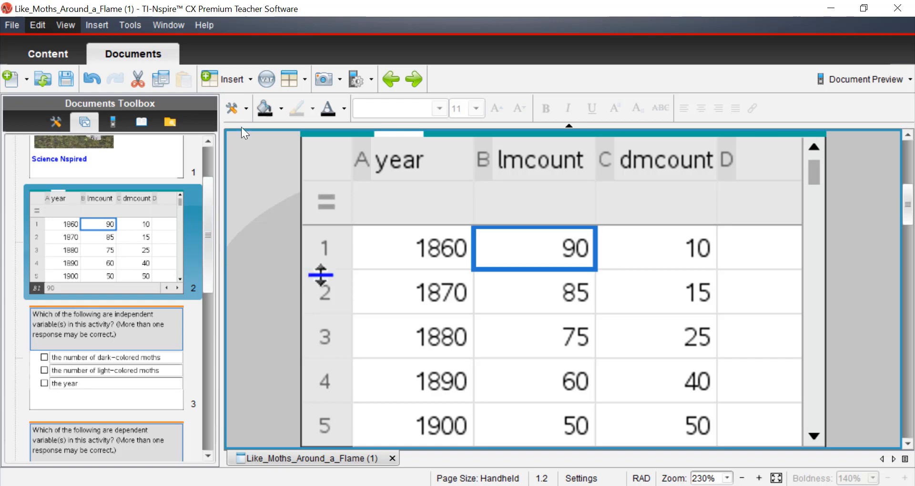
mouse_move(237, 85)
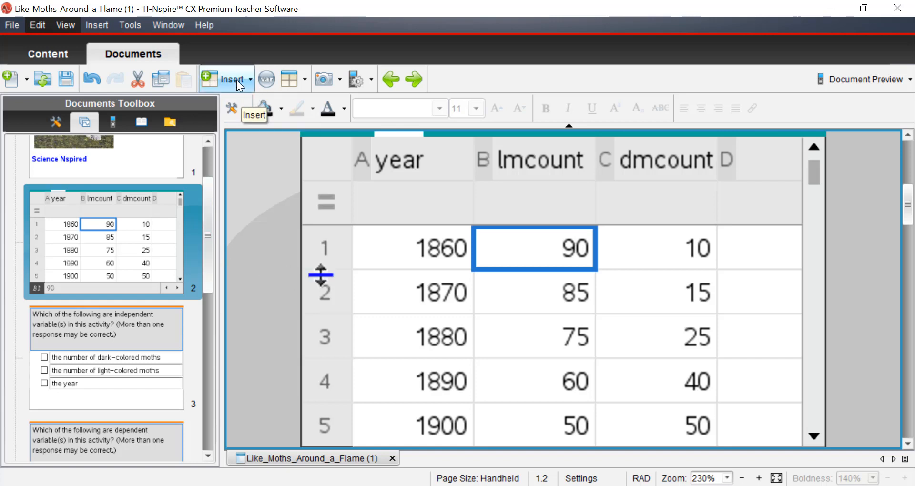
Insert a new Data & Statistics page as page 1.3
click(225, 79)
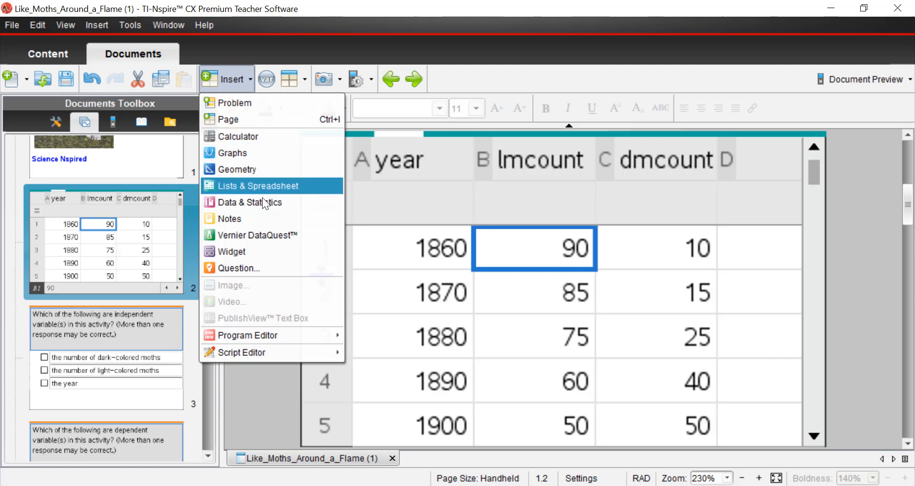
click(250, 202)
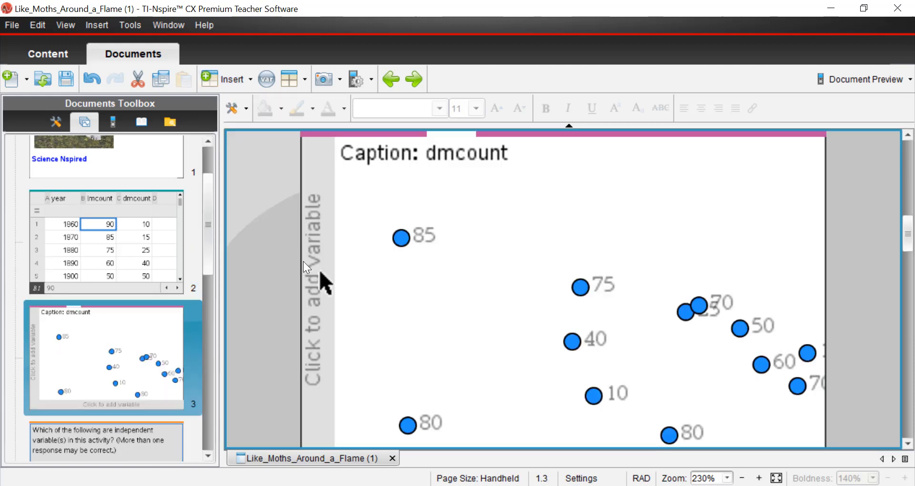
mouse_move(316, 259)
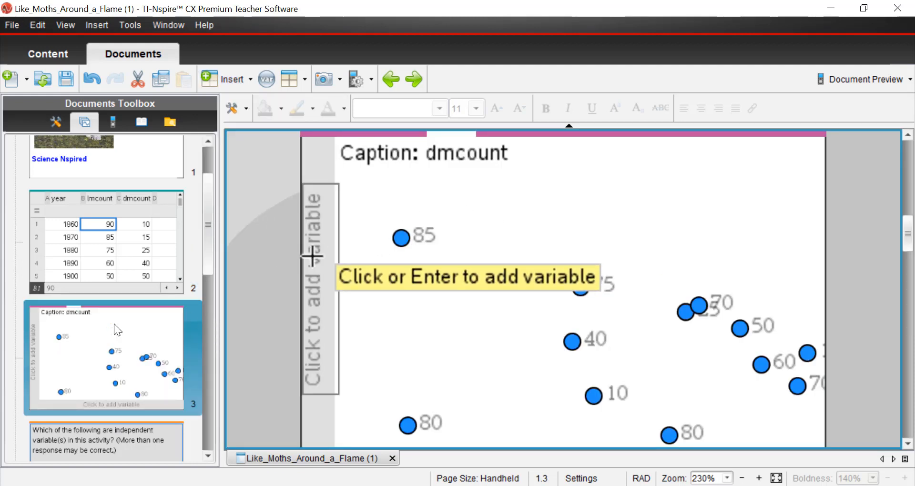
click(108, 239)
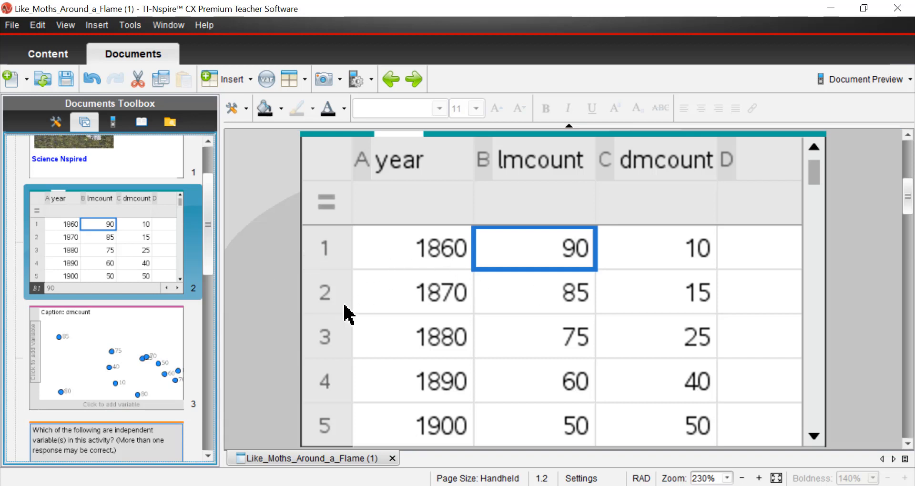
Plot lmcount on the vertical axis and zoom out to show the whole page
click(106, 357)
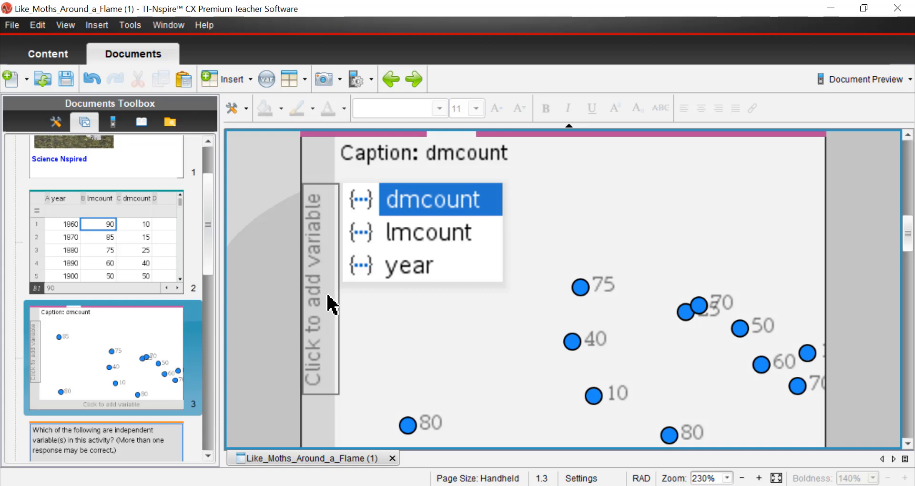
click(428, 232)
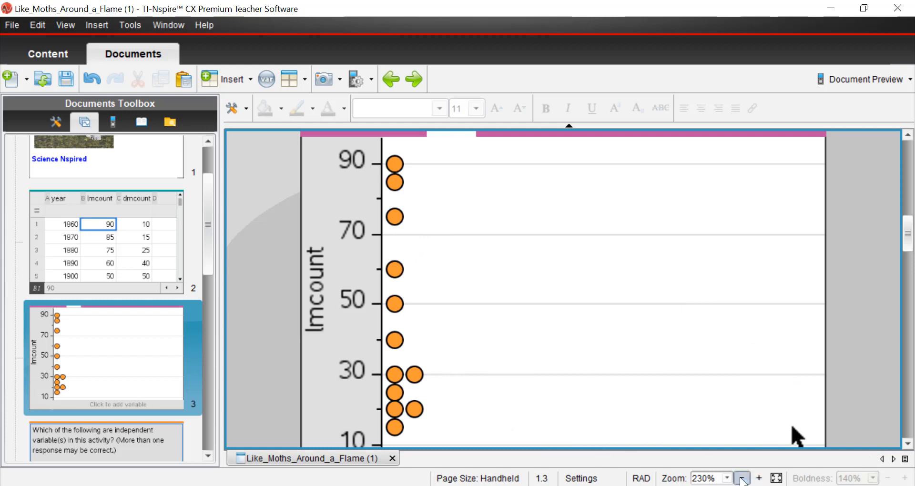
click(742, 477)
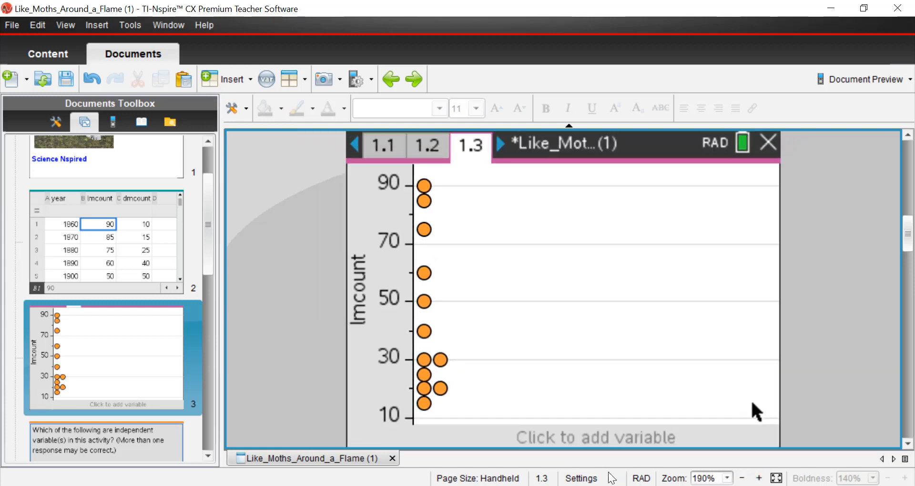
click(595, 438)
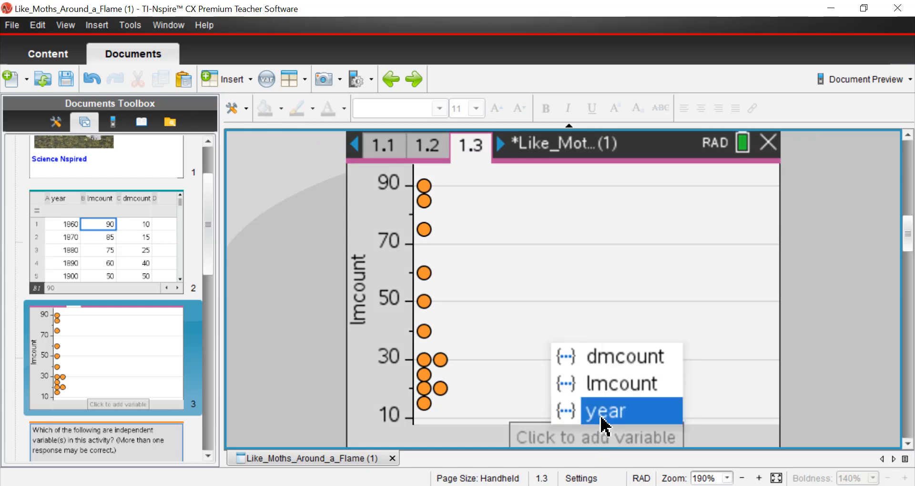
click(606, 410)
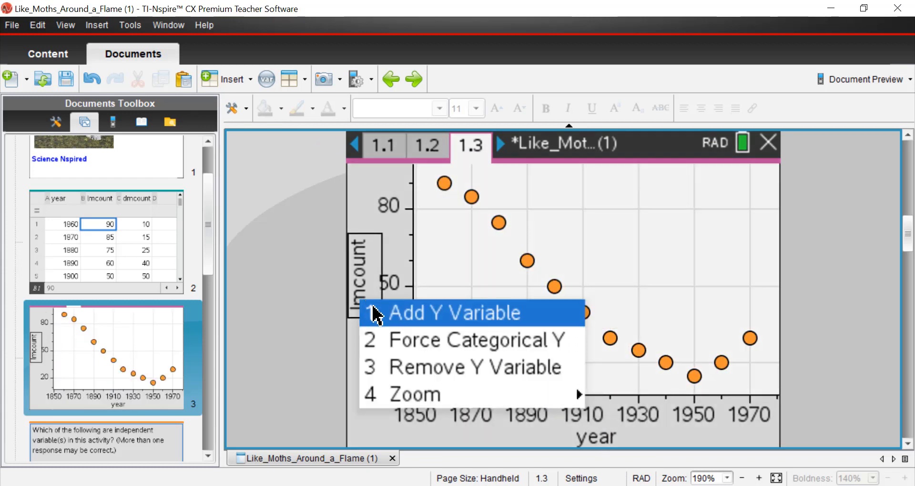
click(452, 312)
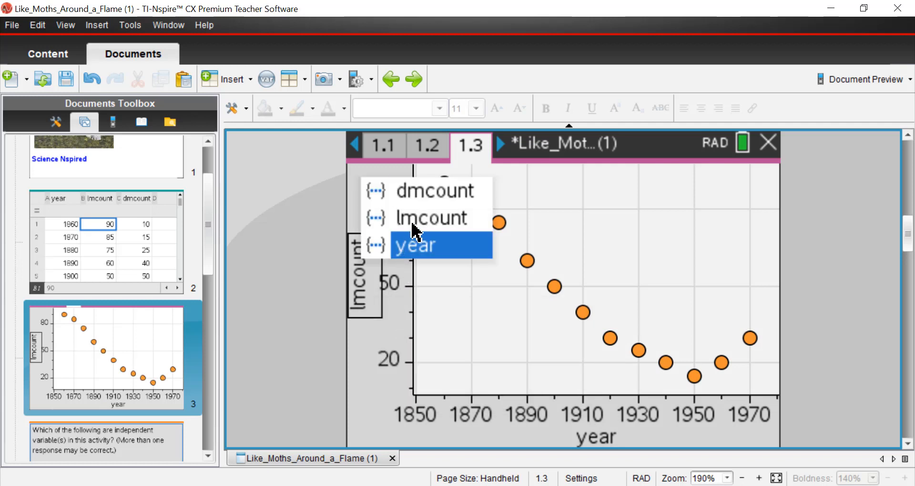
click(432, 191)
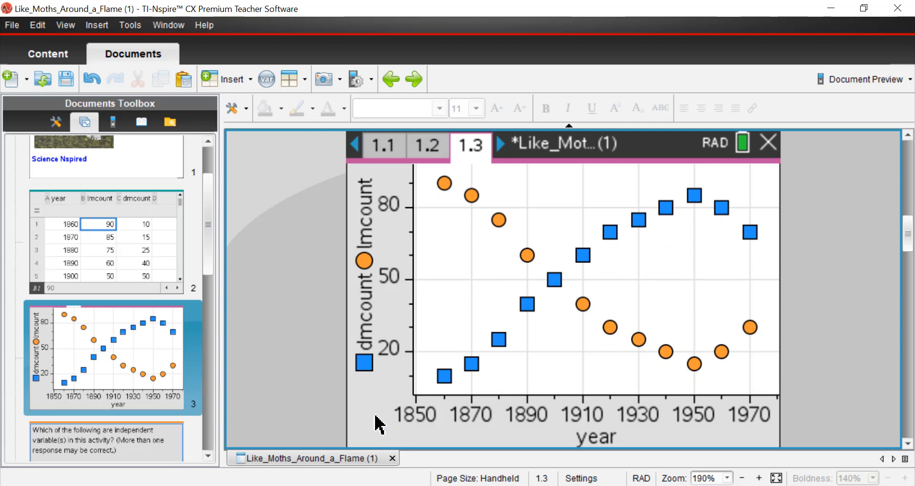
mouse_move(767, 325)
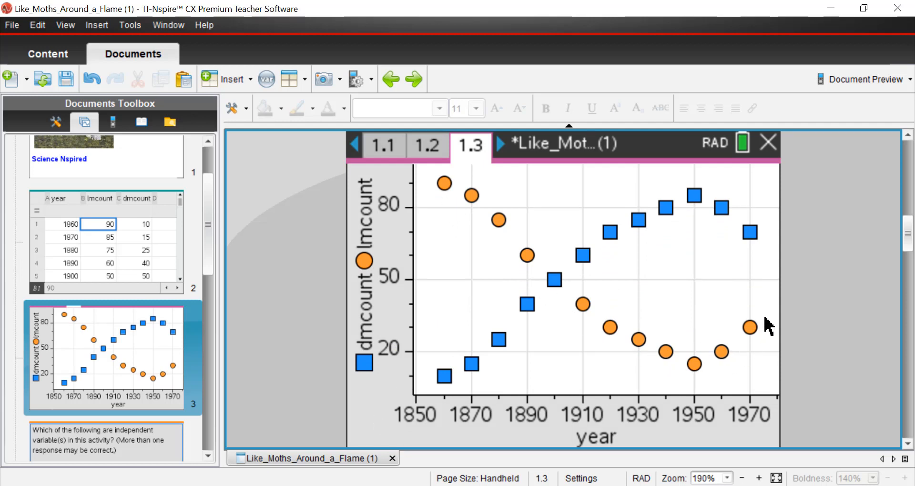
mouse_move(607, 242)
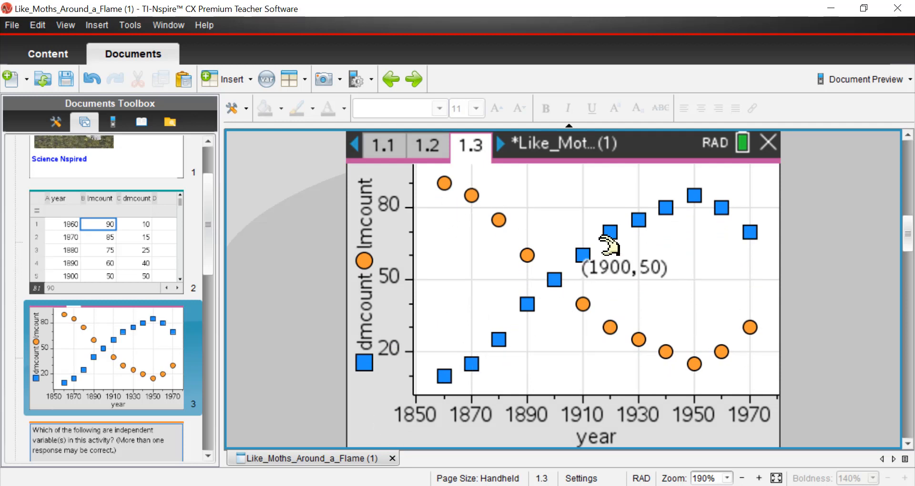
mouse_move(523, 315)
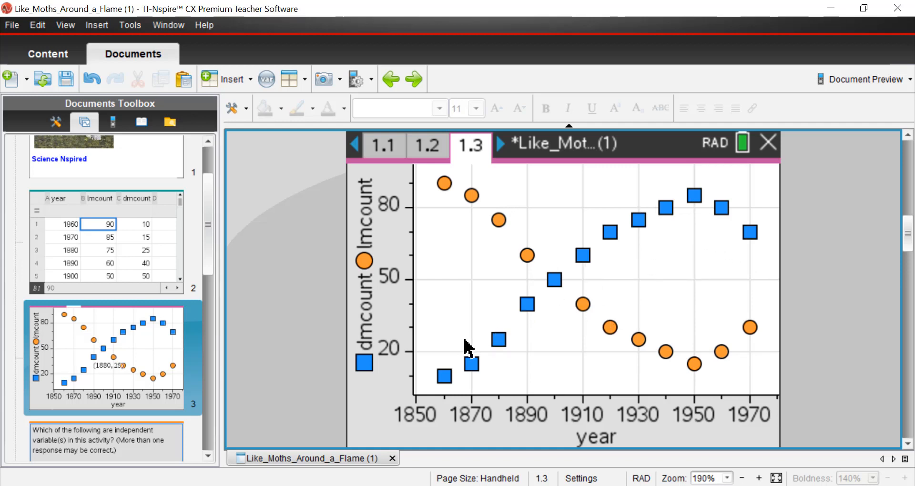
mouse_move(629, 378)
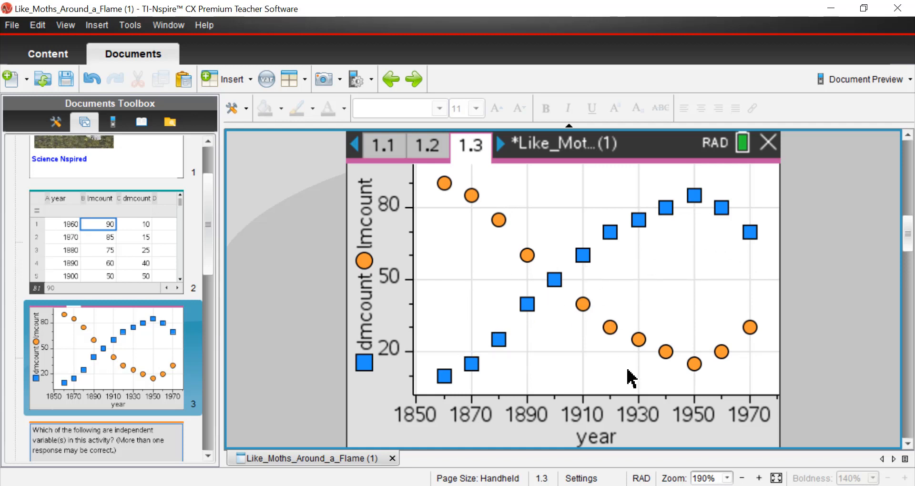
mouse_move(732, 389)
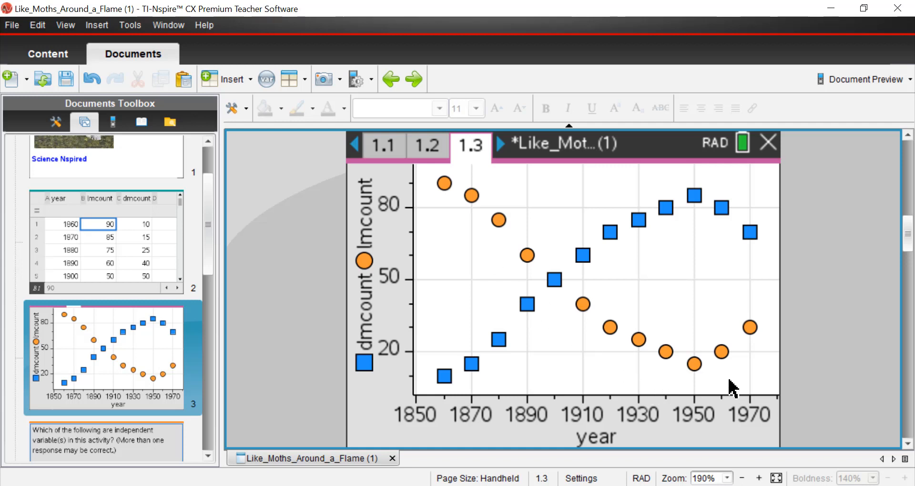
mouse_move(690, 402)
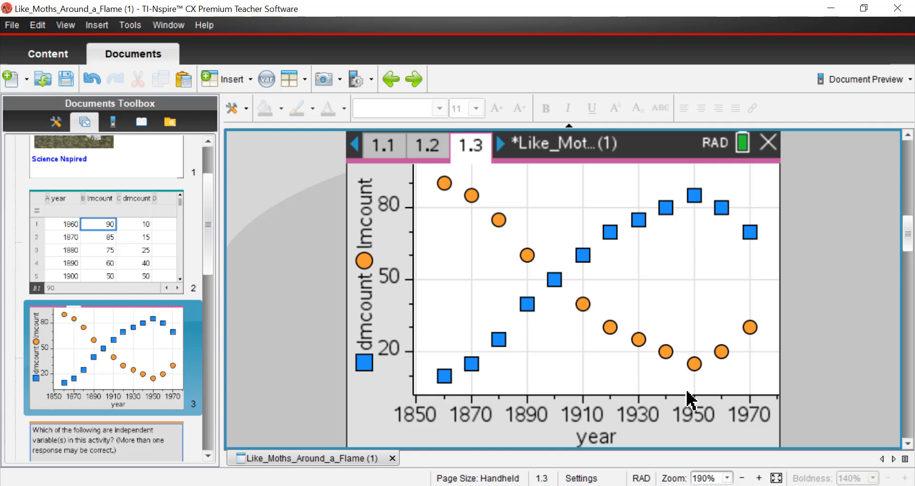
mouse_move(649, 414)
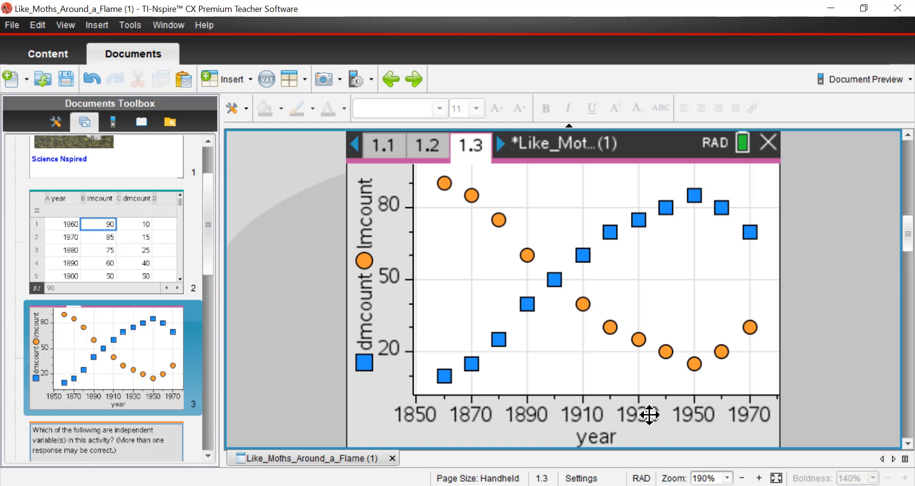
mouse_move(558, 373)
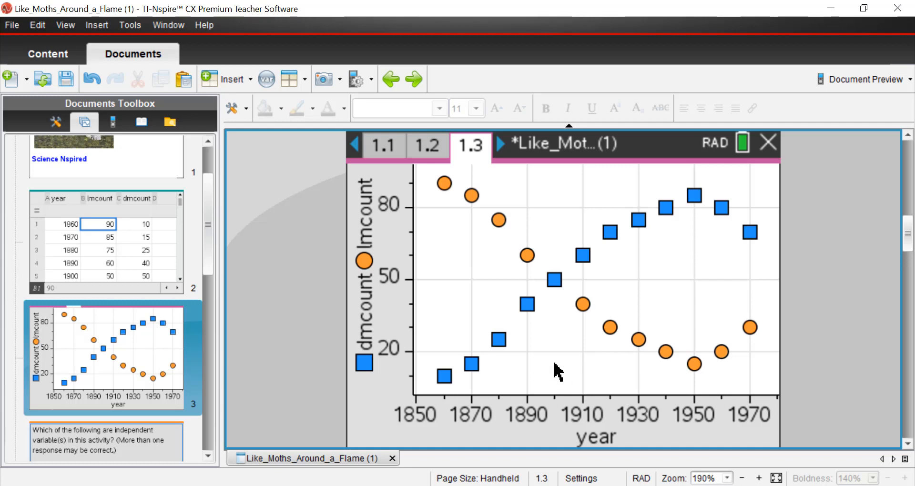
mouse_move(445, 200)
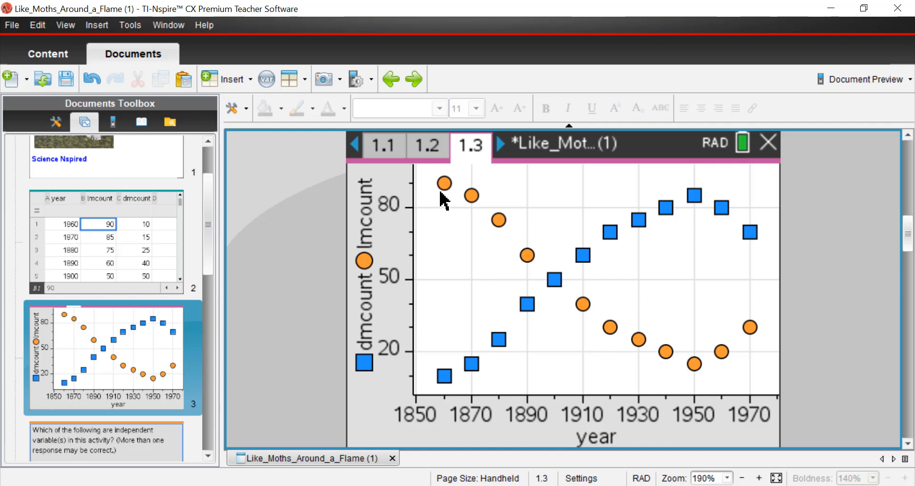
mouse_move(446, 206)
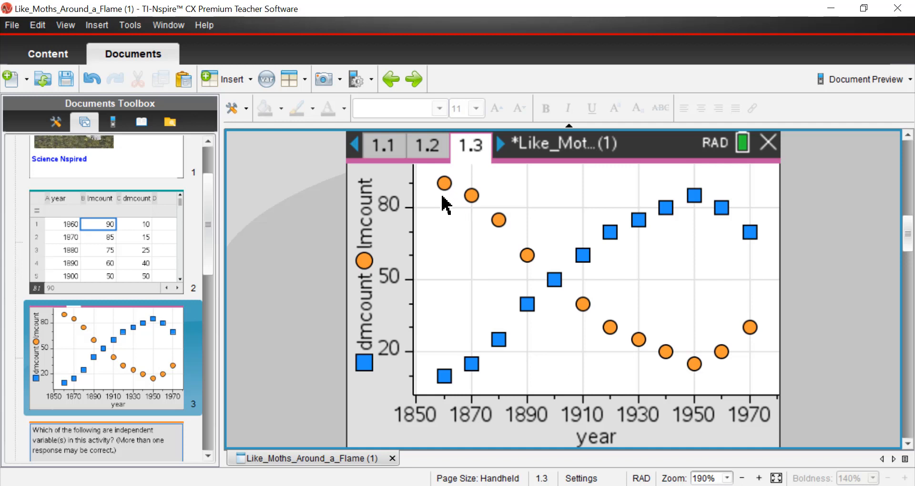
mouse_move(429, 211)
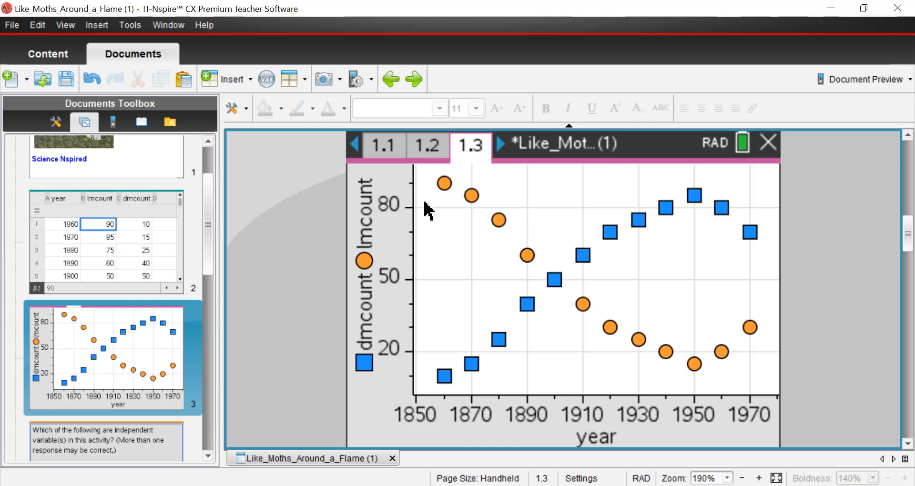
mouse_move(446, 227)
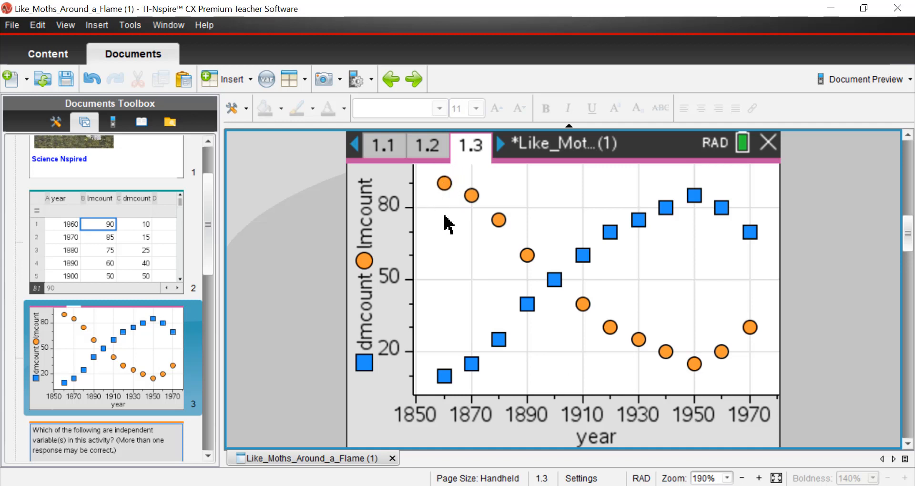
mouse_move(459, 388)
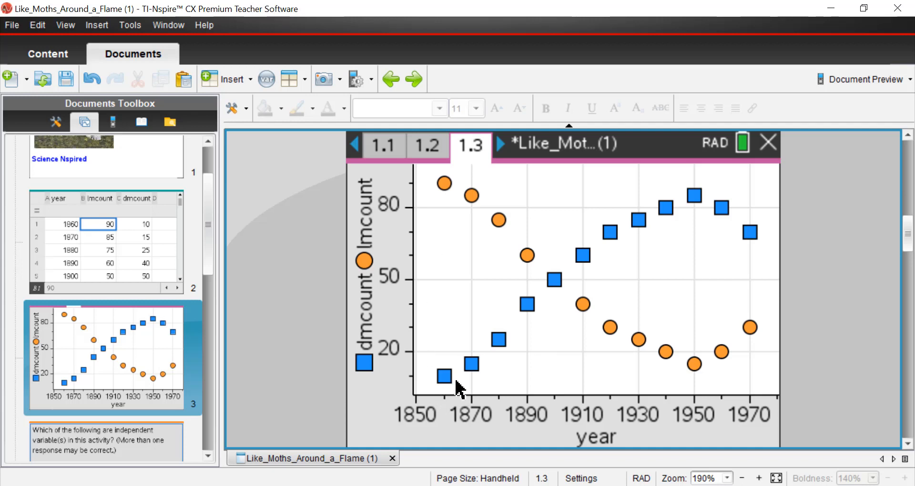
mouse_move(741, 231)
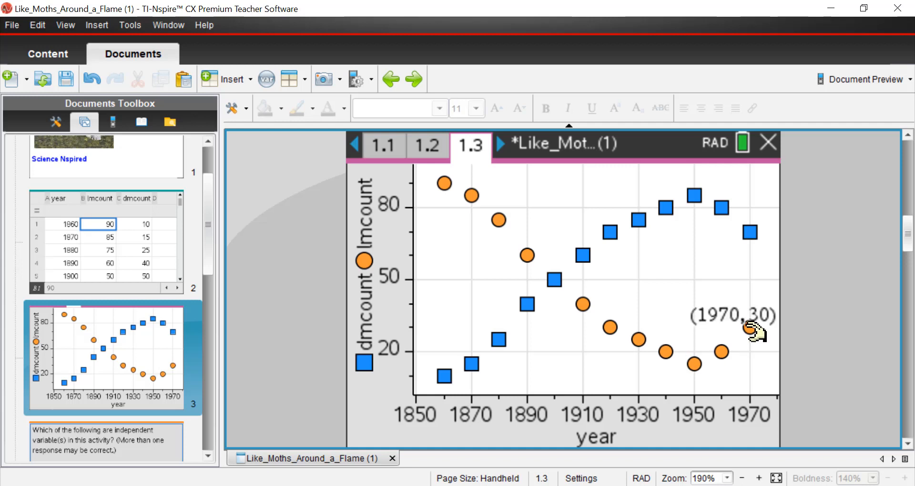
mouse_move(624, 362)
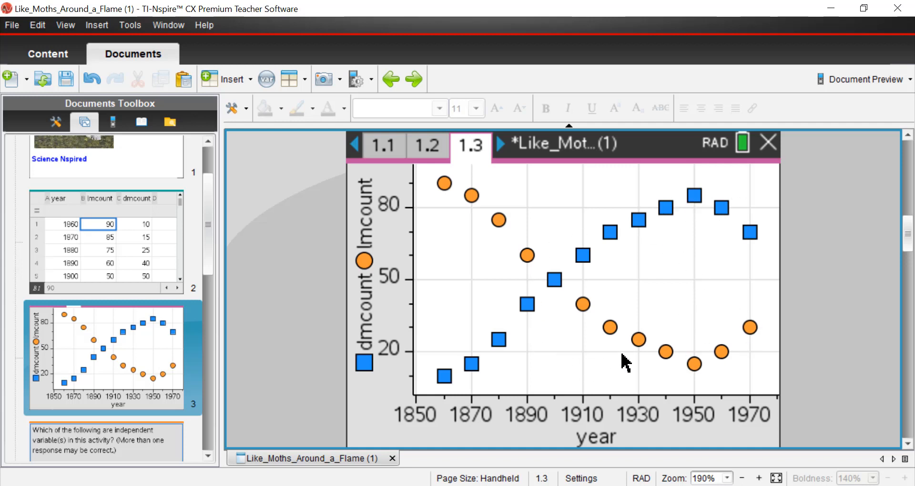
mouse_move(657, 337)
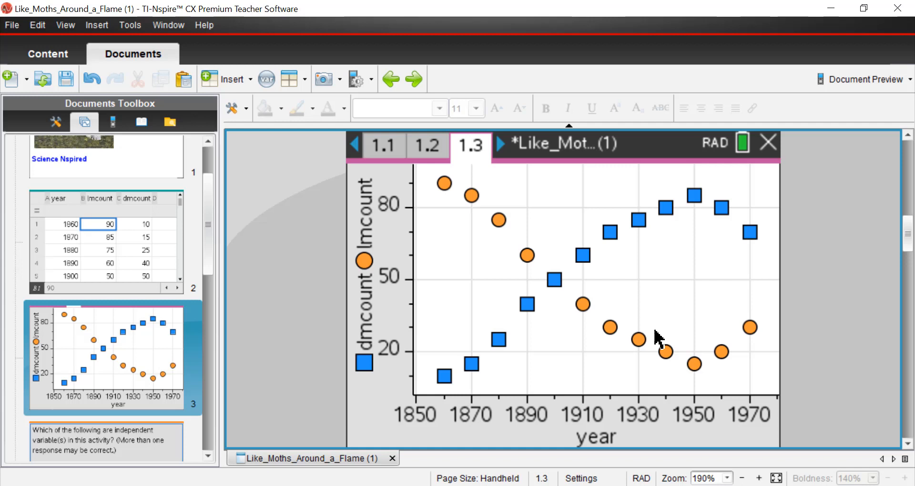
mouse_move(512, 380)
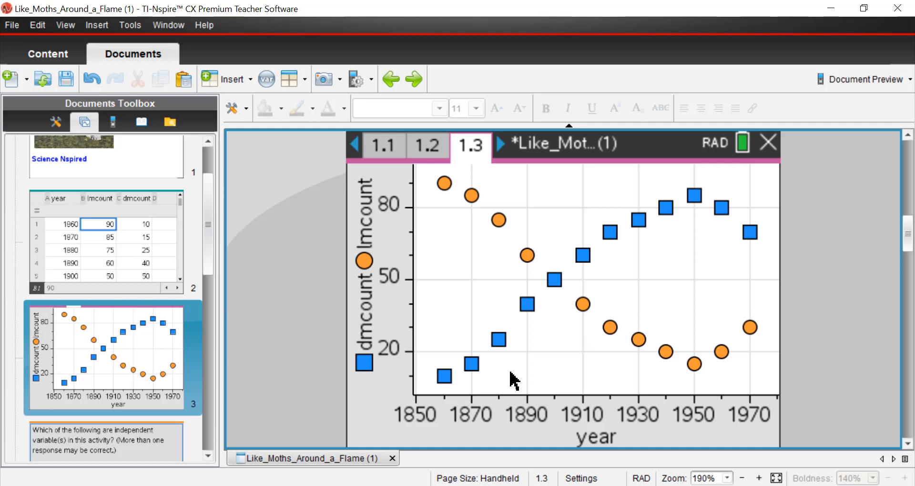
mouse_move(509, 442)
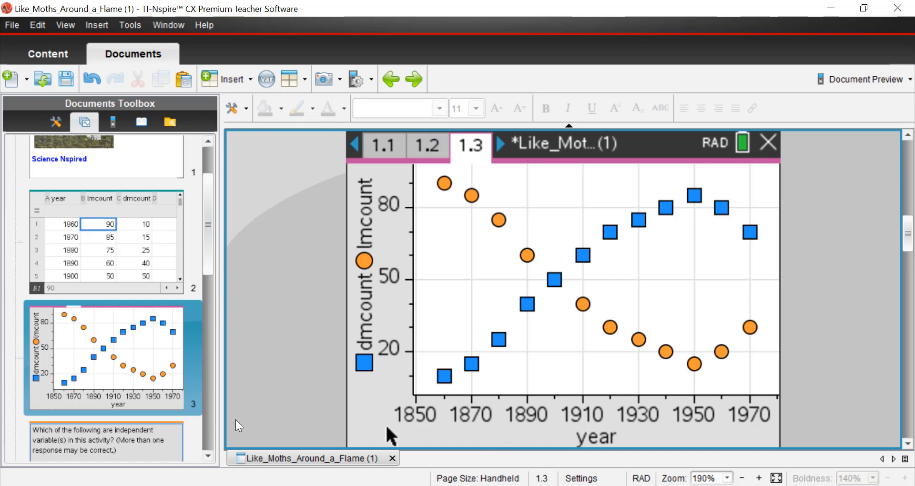
scroll(down, 3)
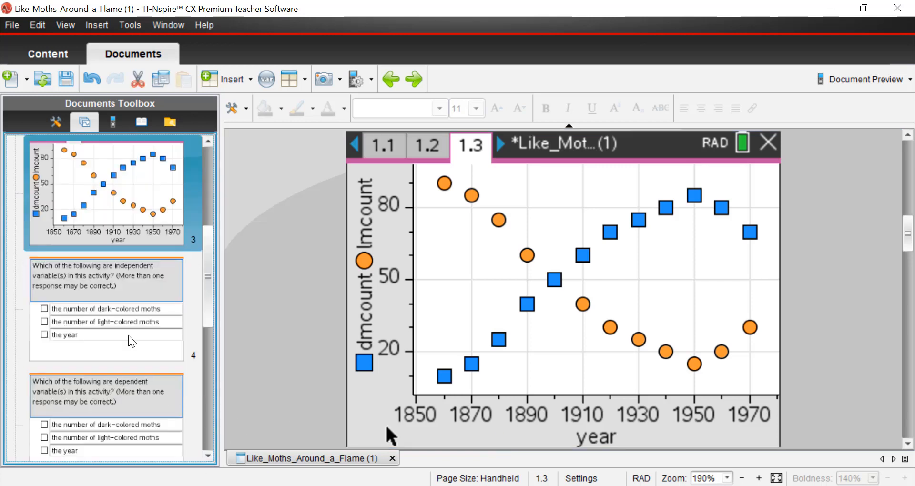
click(111, 309)
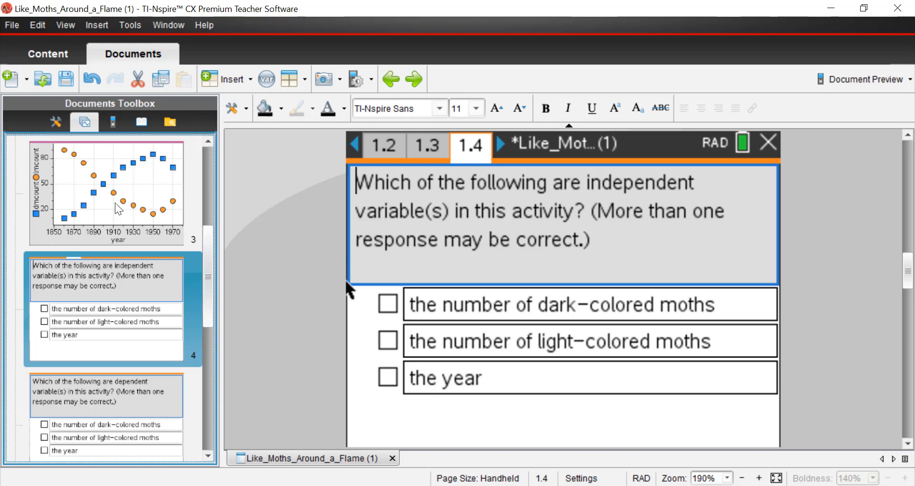
click(427, 145)
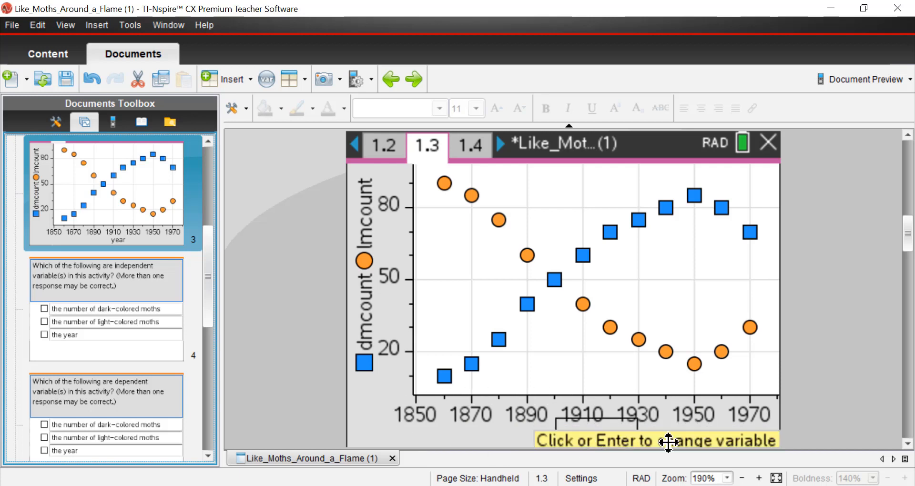
mouse_move(736, 434)
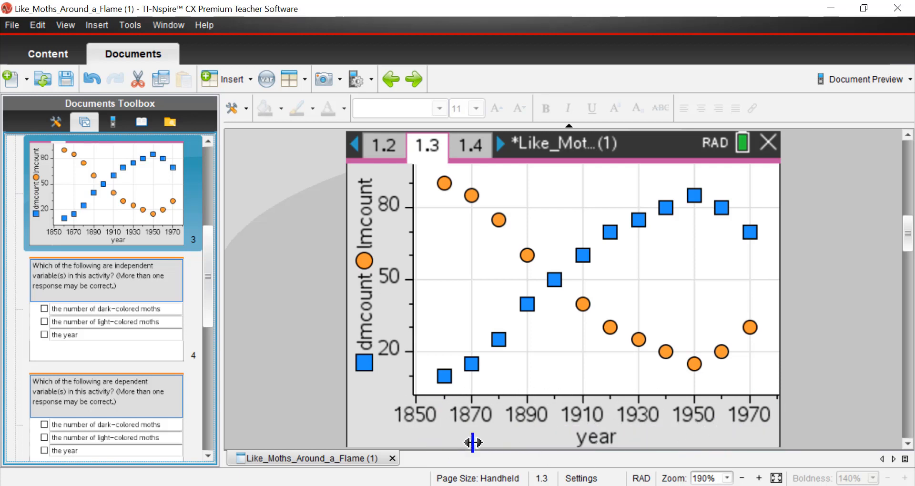
mouse_move(356, 424)
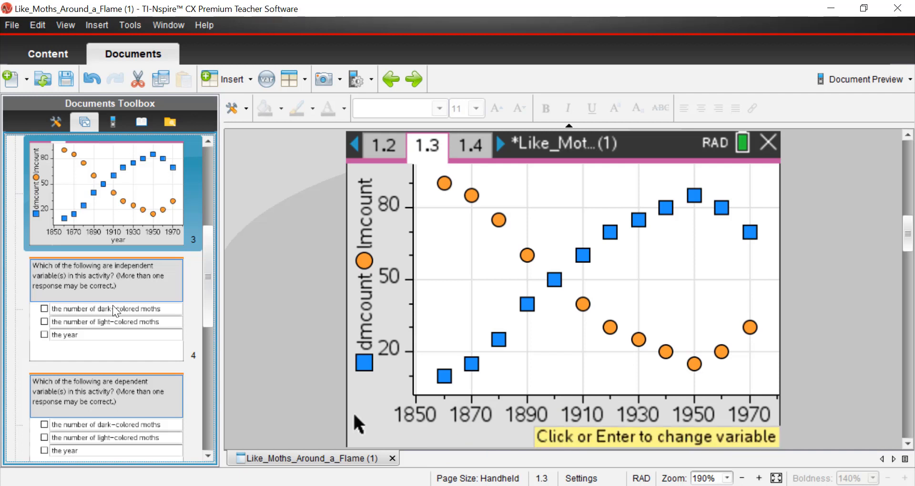
click(469, 144)
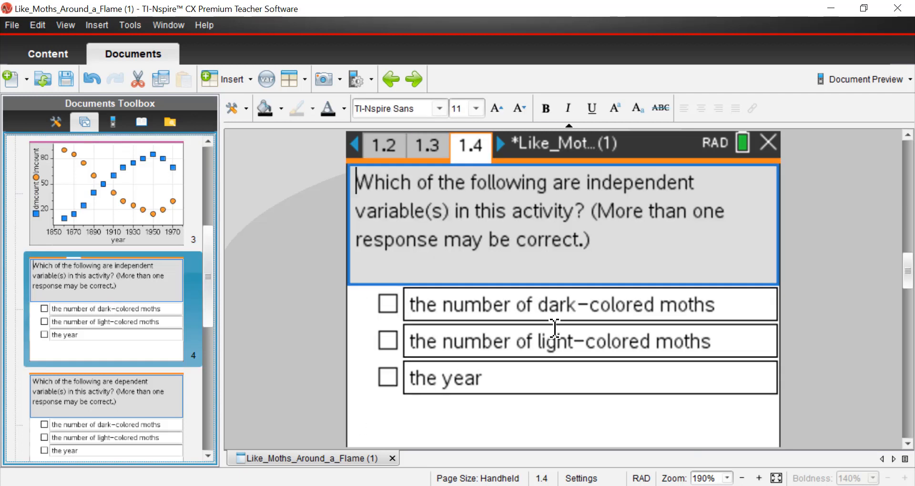
mouse_move(569, 332)
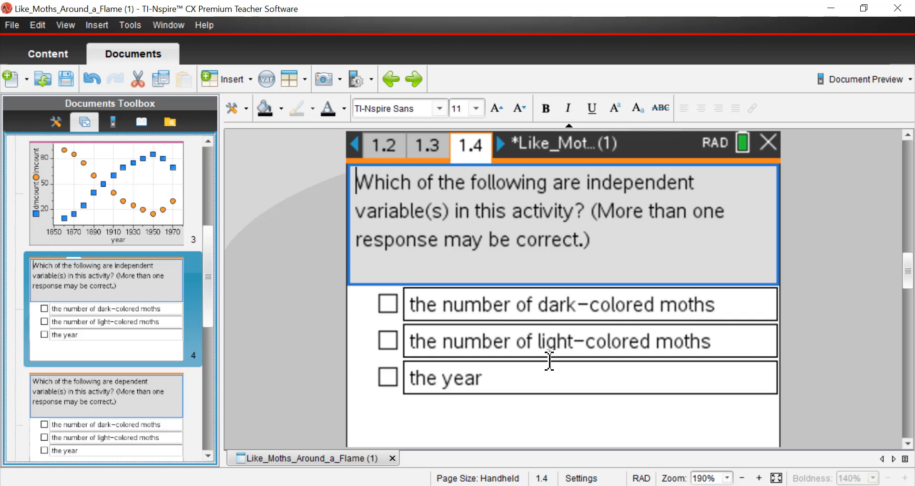
mouse_move(553, 372)
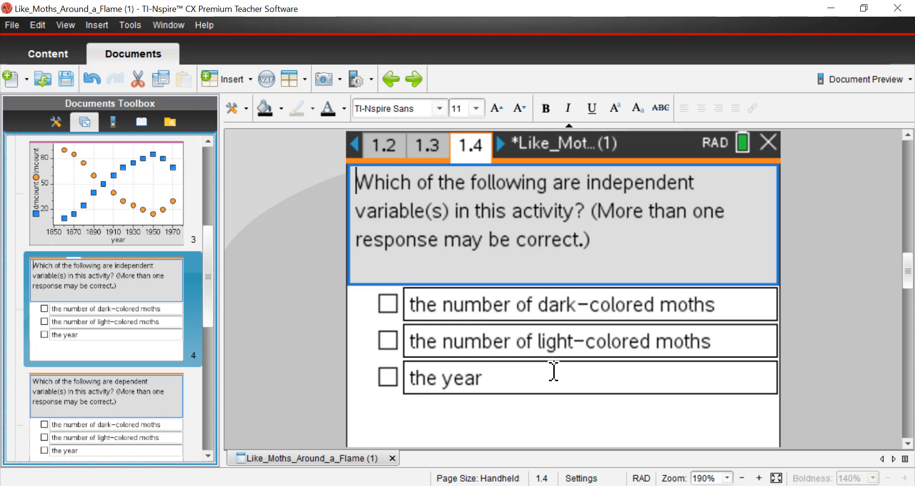
mouse_move(555, 368)
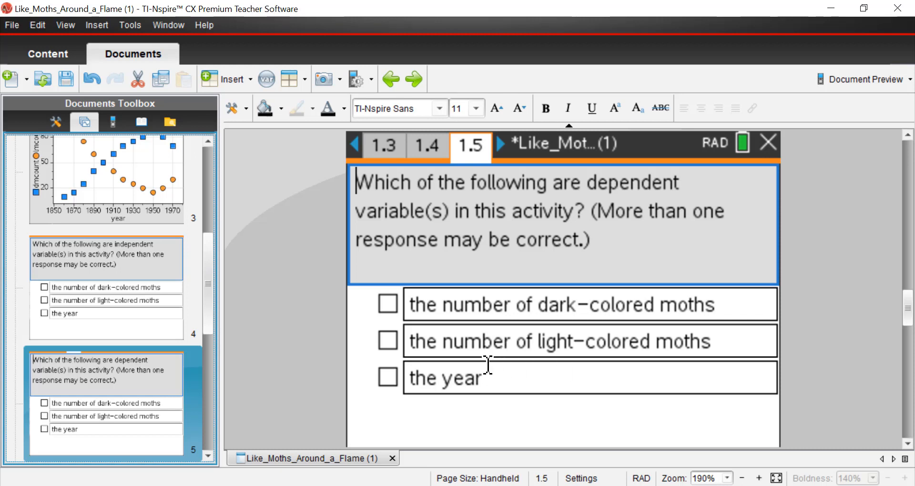
mouse_move(612, 341)
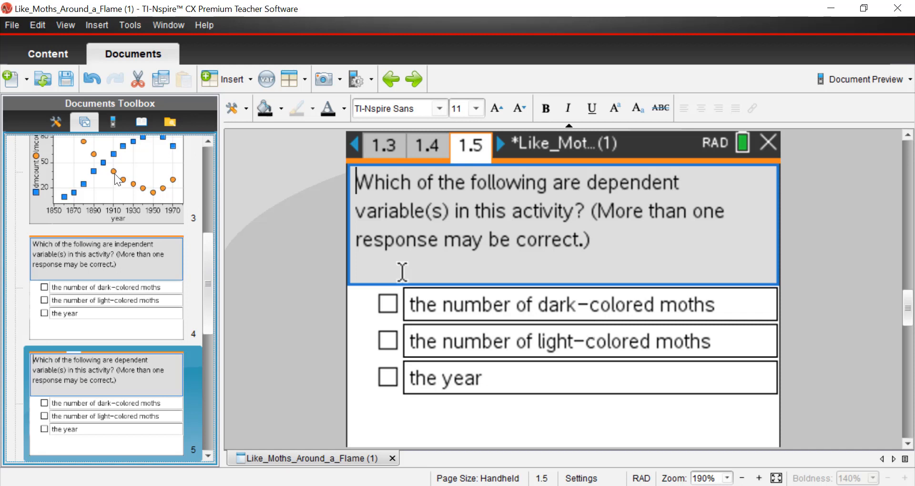
click(383, 145)
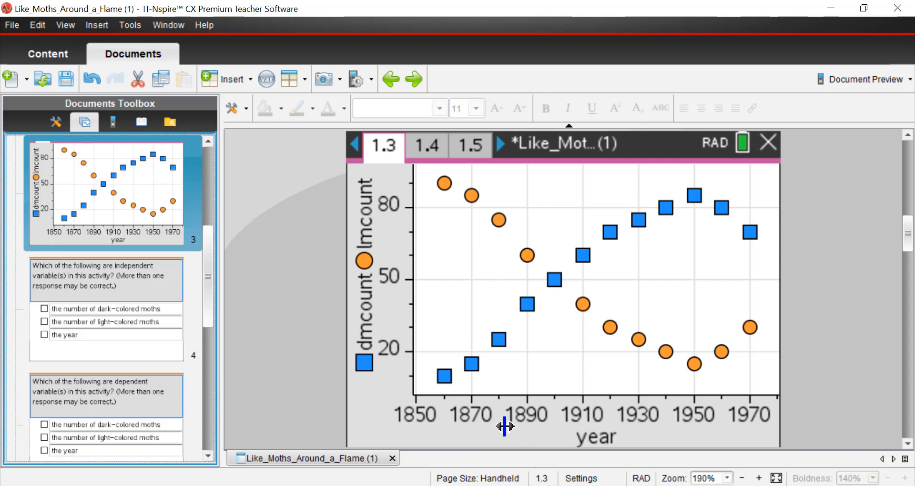
mouse_move(445, 427)
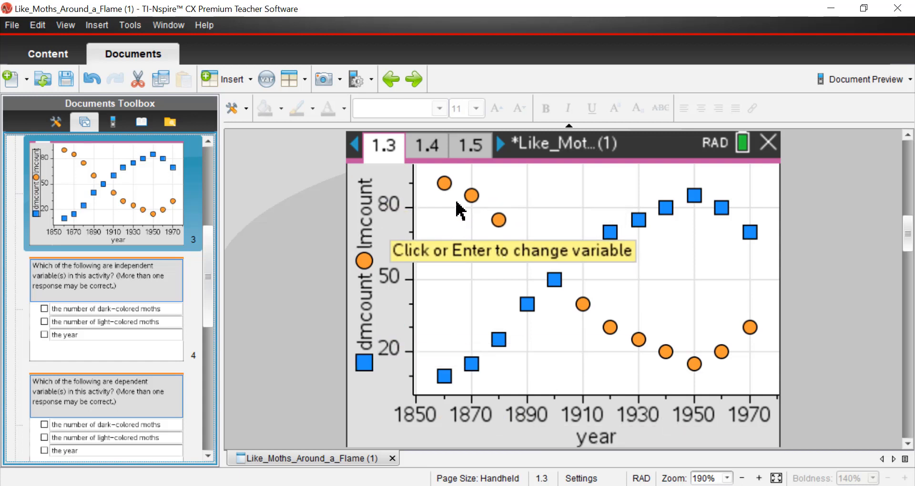
mouse_move(549, 283)
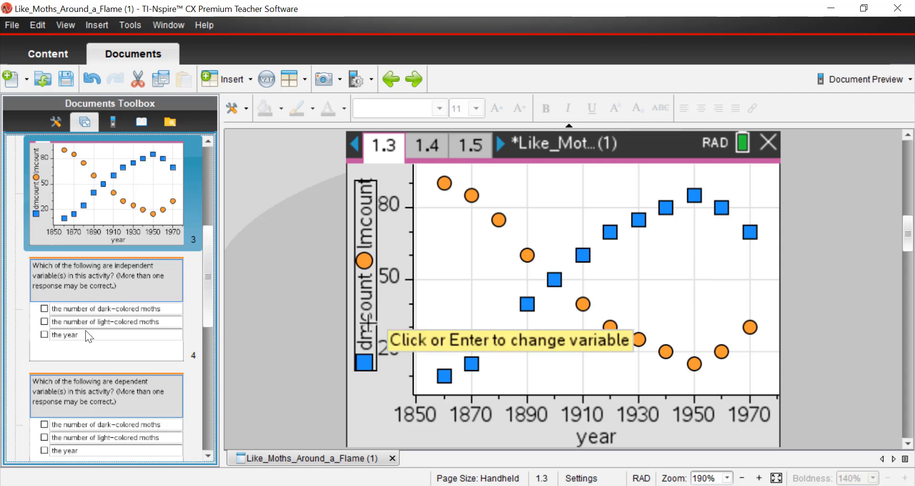
On page 1.4, mark the year as the independent variable
click(426, 145)
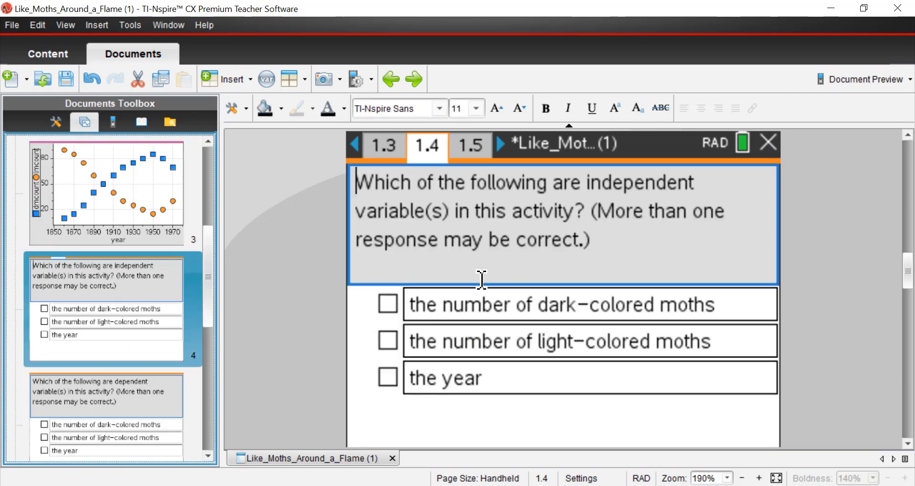
mouse_move(589, 217)
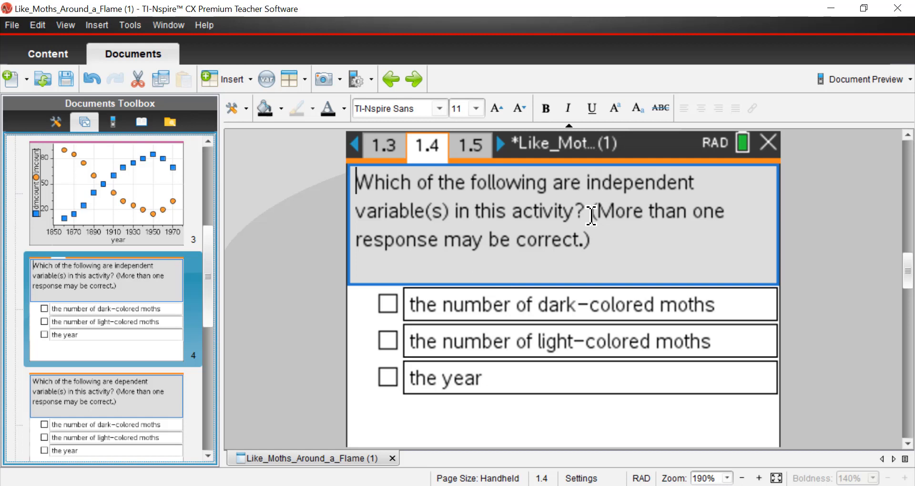
mouse_move(389, 390)
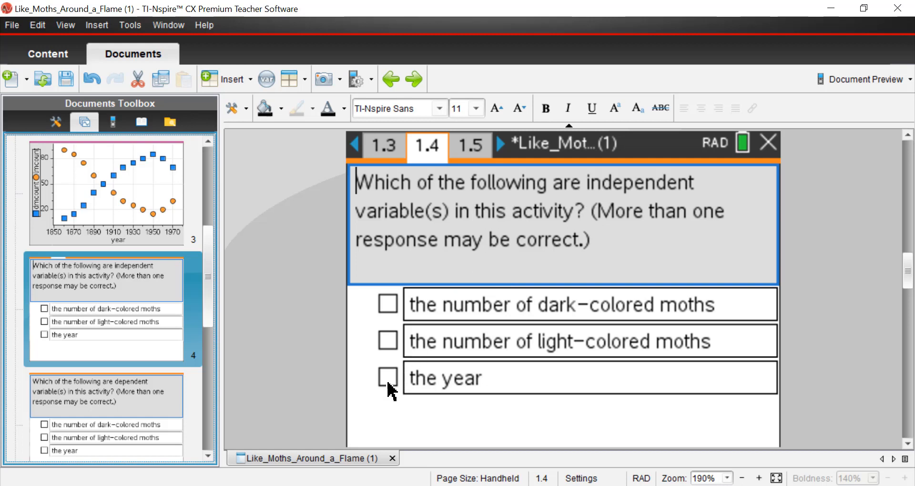
click(388, 377)
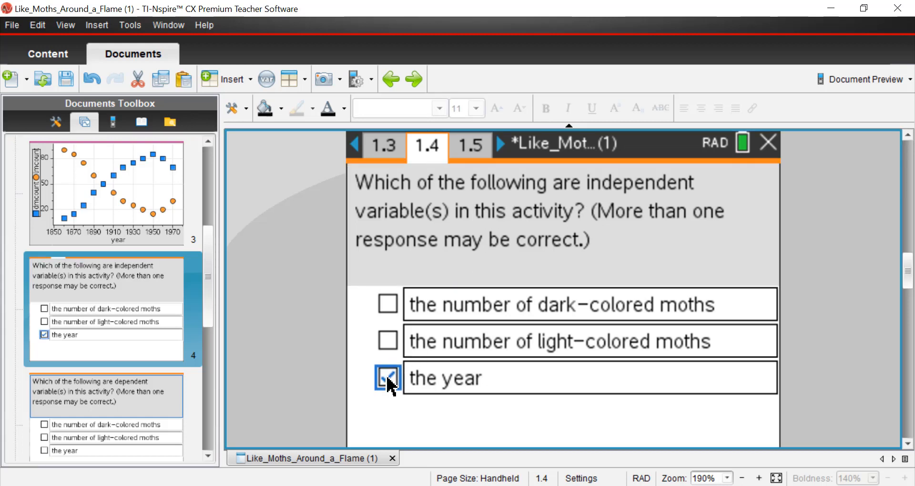
click(387, 378)
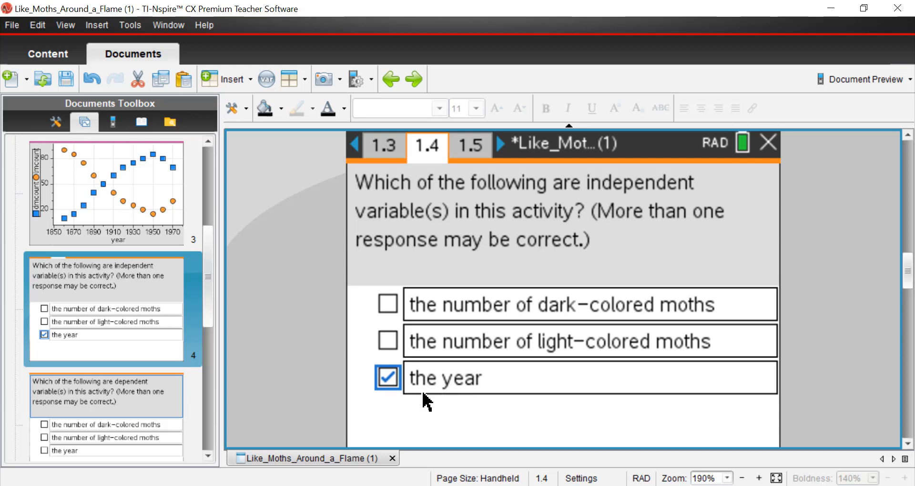
scroll(down, 3)
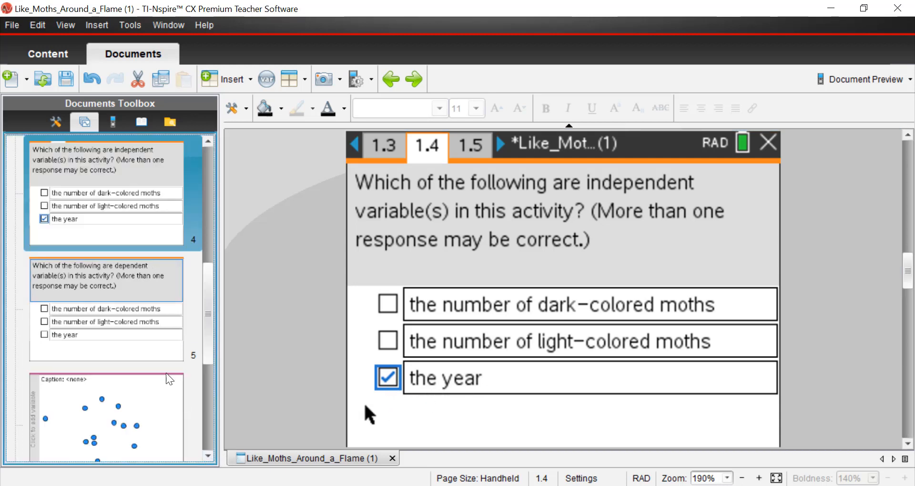
On page 1.5, mark both moth counts as dependent and return to the scatter plot
click(470, 145)
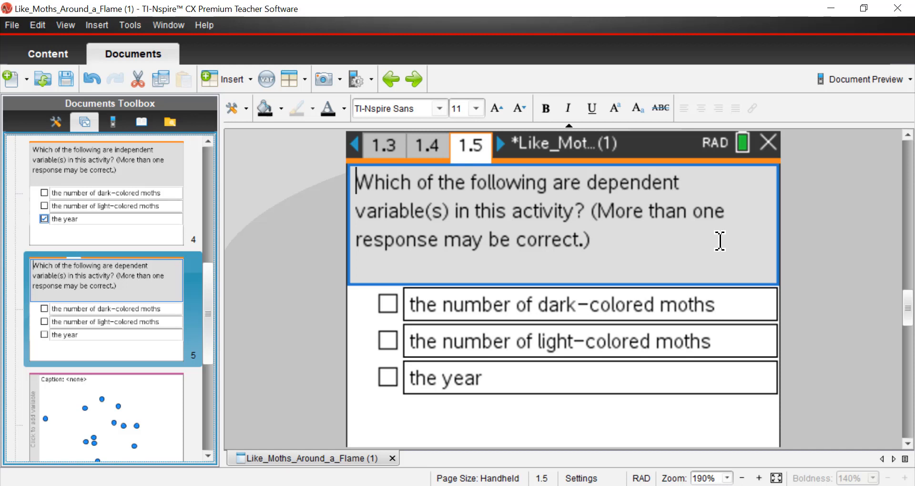
mouse_move(388, 309)
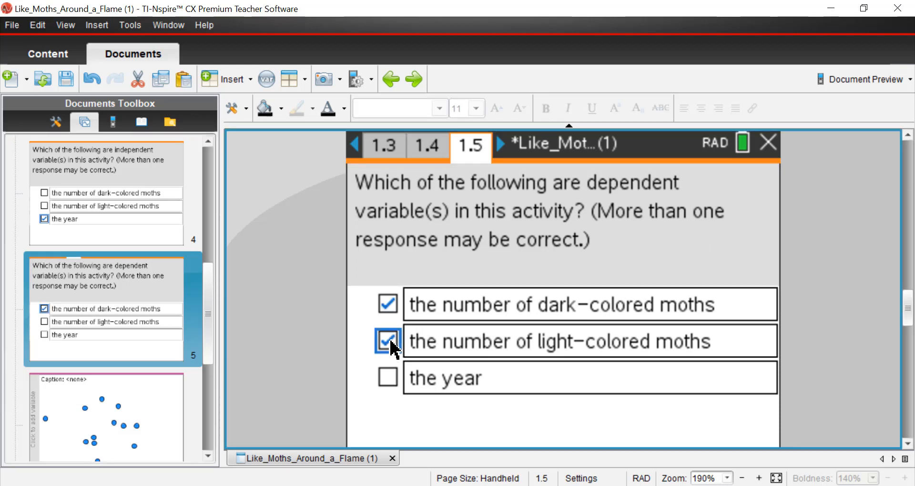
click(387, 341)
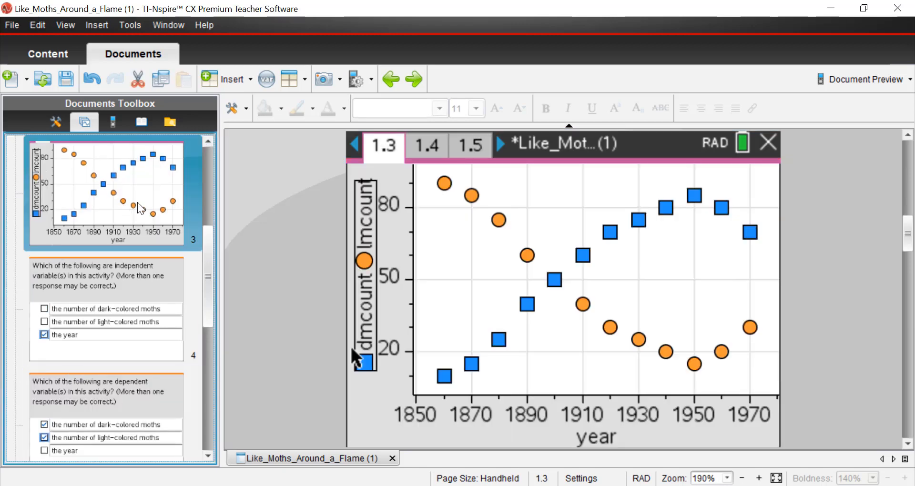
Plot dmcount on the vertical axis against year on the horizontal axis
scroll(down, 3)
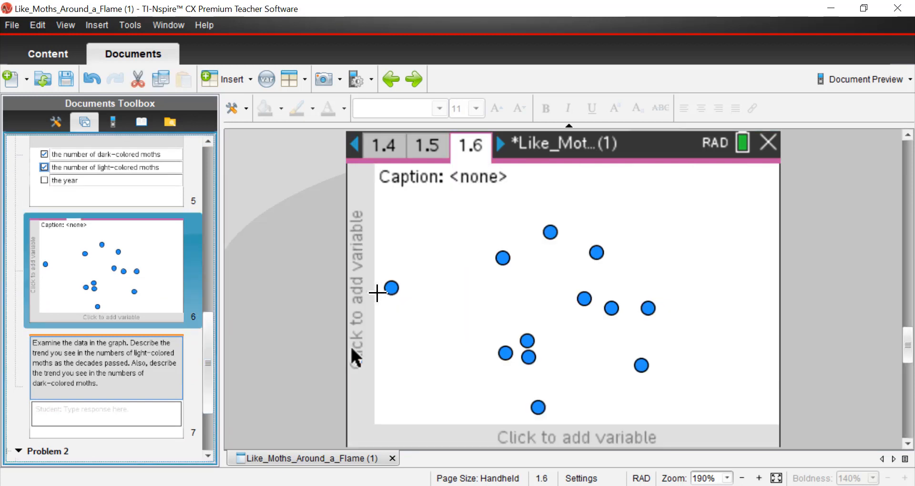
click(362, 292)
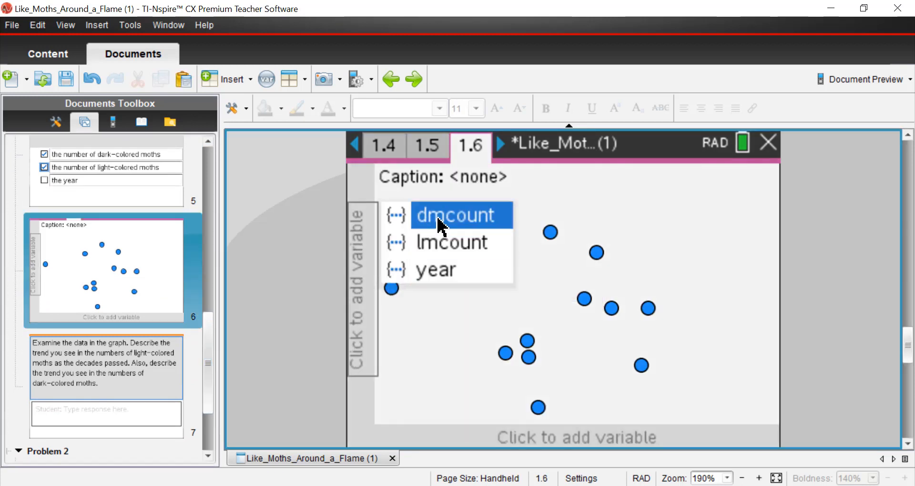
click(461, 214)
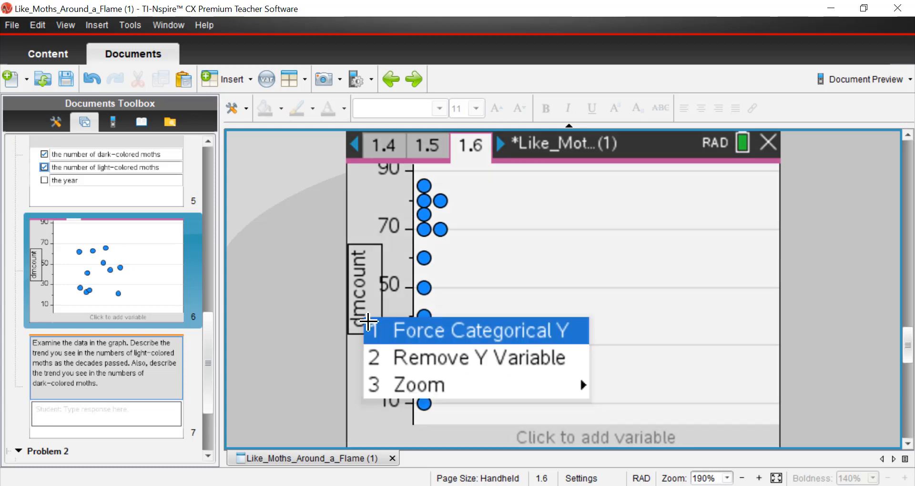
mouse_move(380, 263)
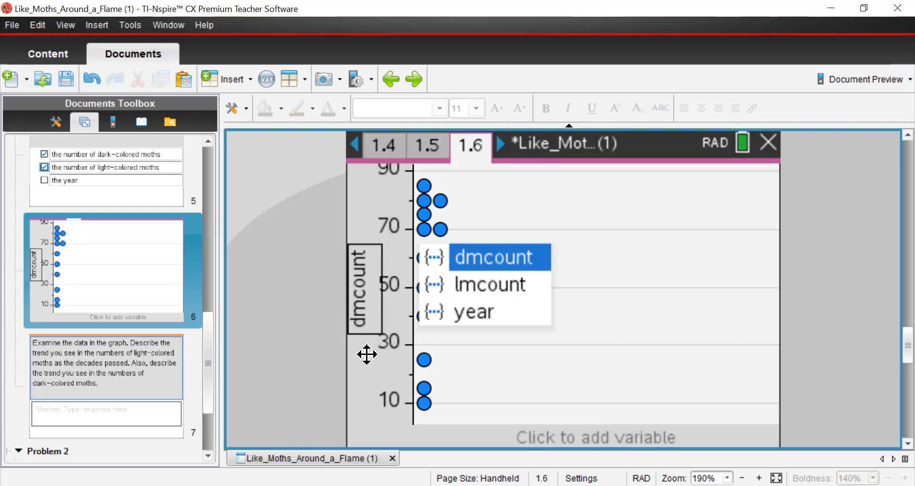
click(593, 436)
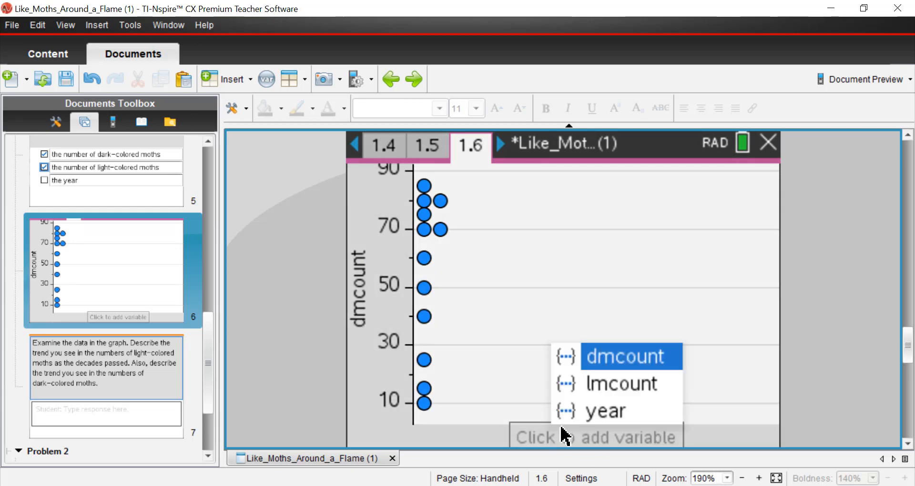
click(607, 409)
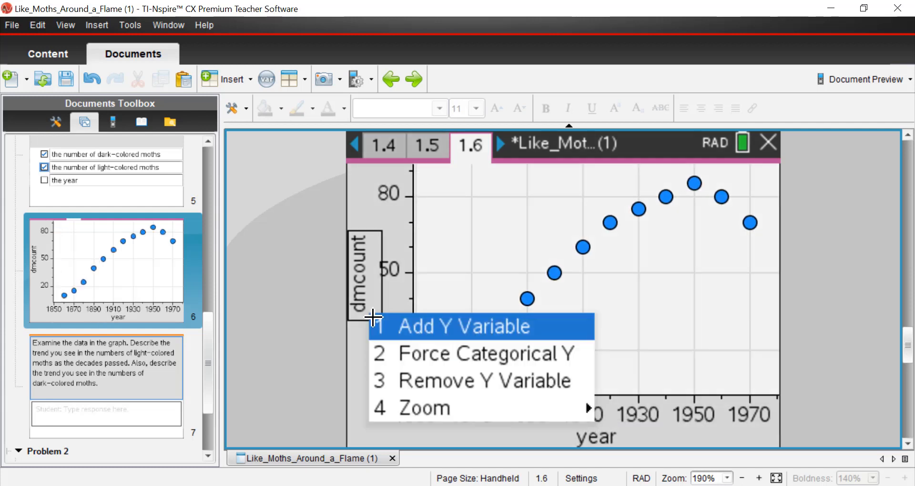
Add lmcount as a second vertical-axis variable alongside dmcount
click(459, 326)
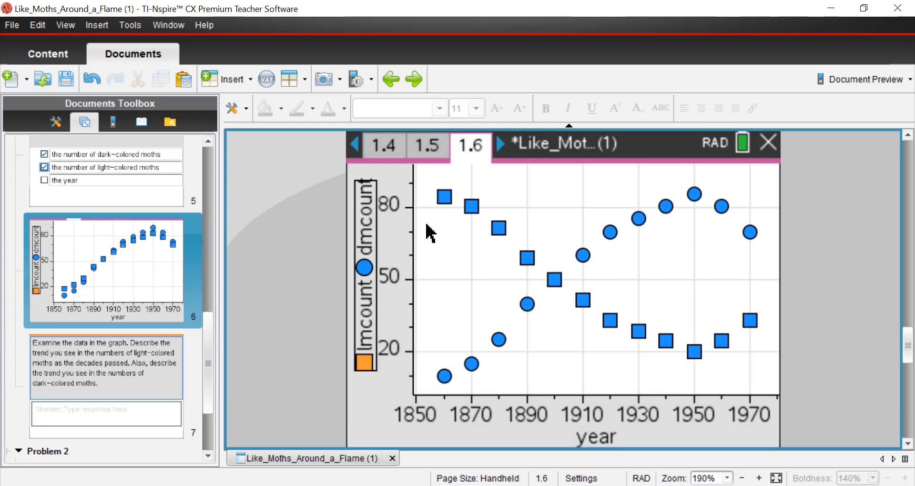
click(442, 196)
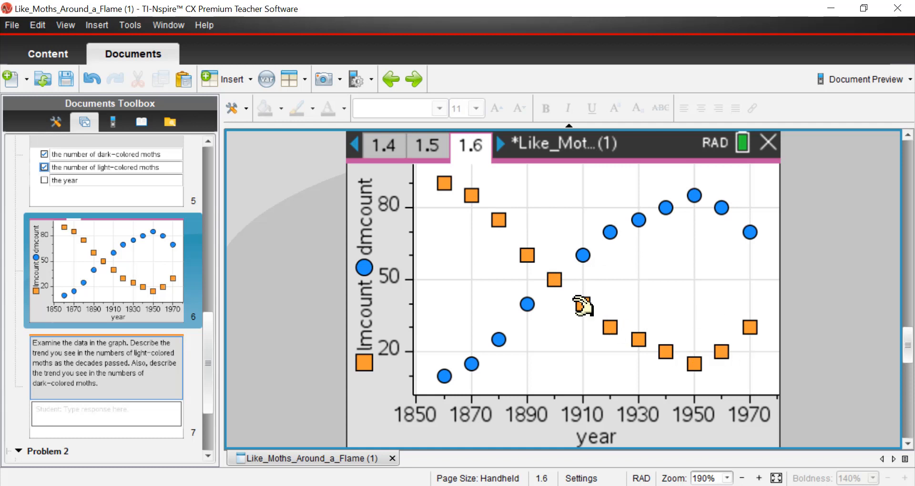
mouse_move(749, 344)
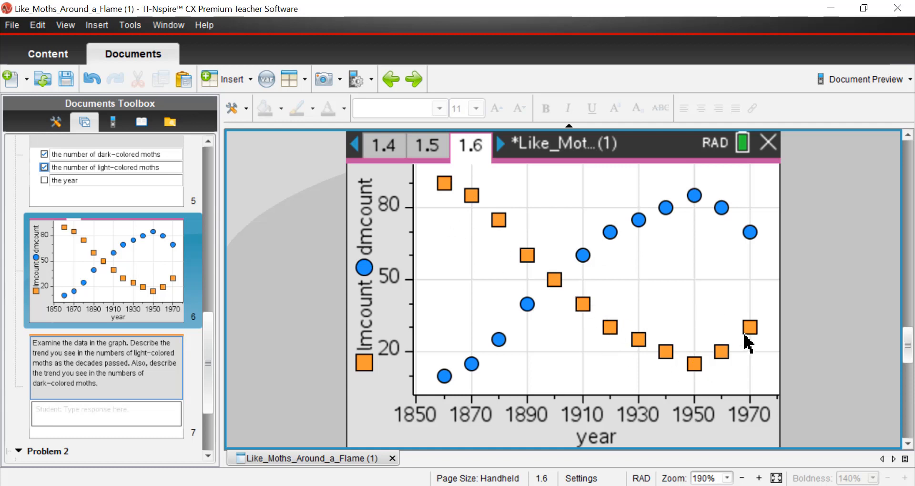
mouse_move(518, 240)
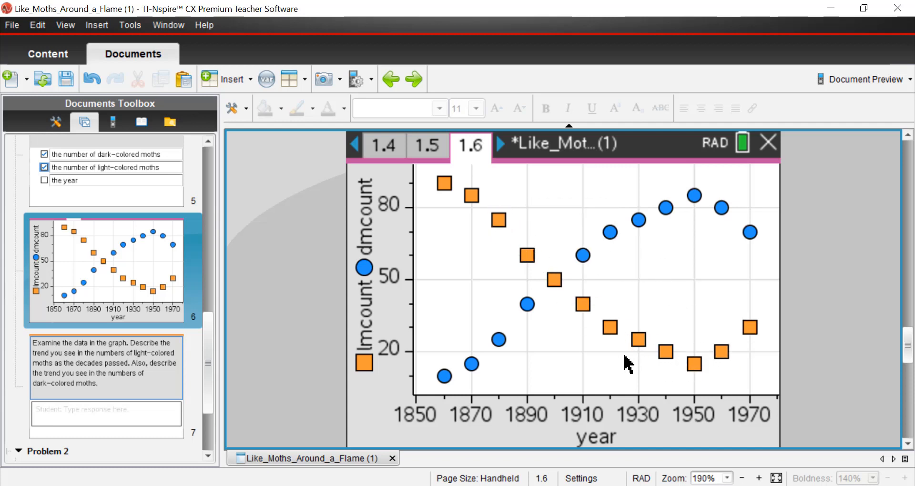
mouse_move(683, 189)
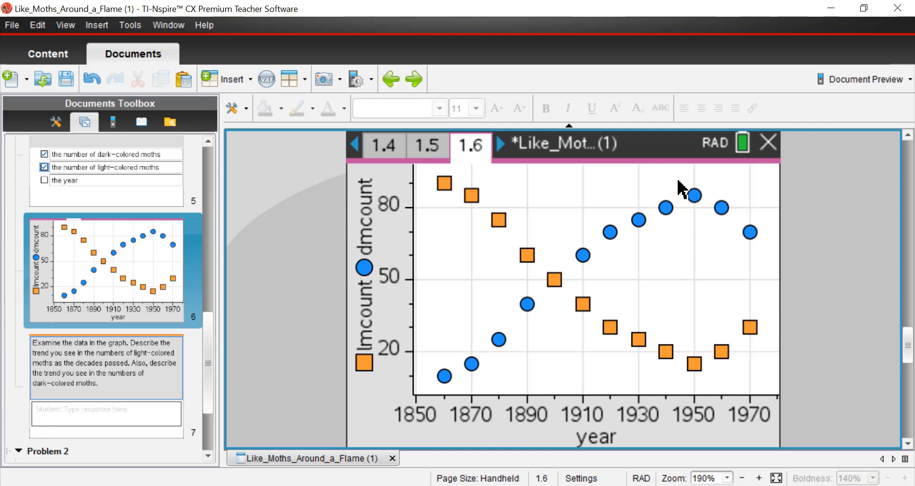
mouse_move(635, 359)
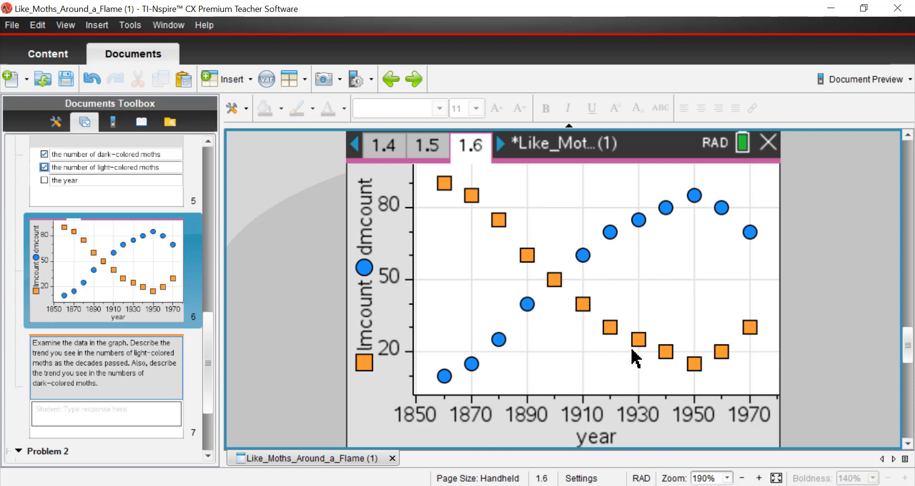
mouse_move(649, 212)
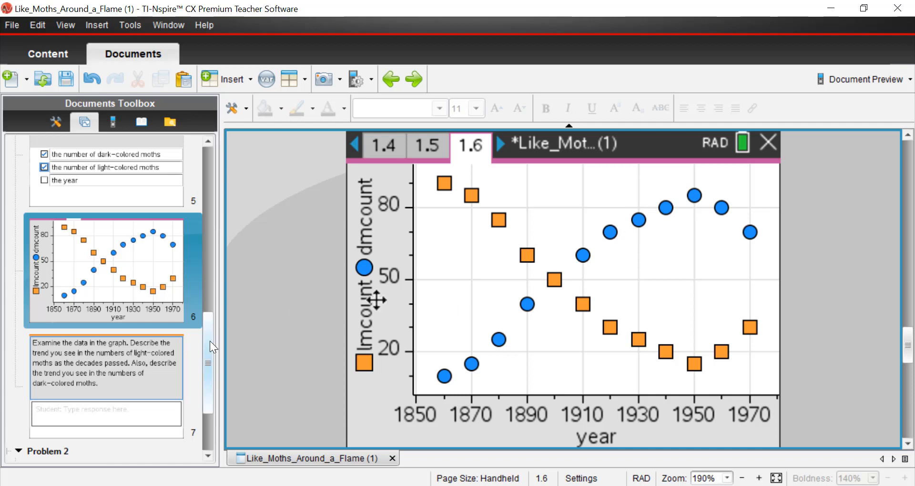
scroll(down, 3)
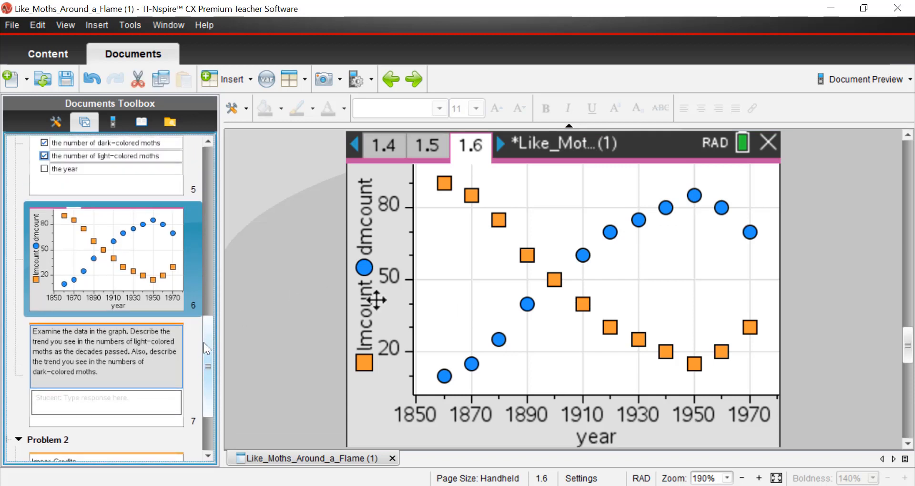
scroll(down, 3)
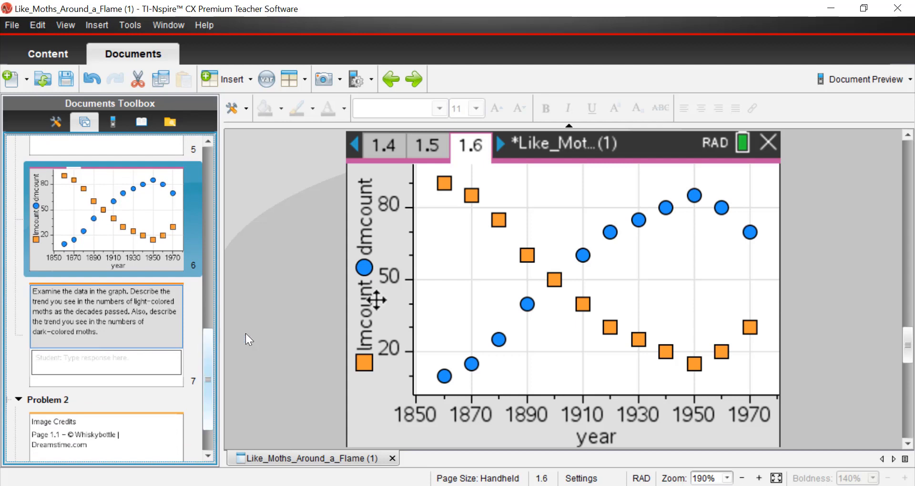
scroll(up, 3)
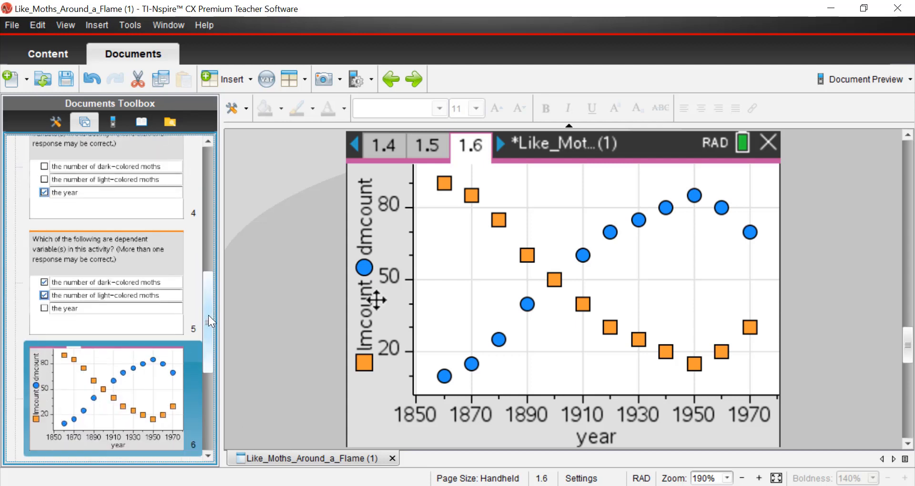
scroll(up, 3)
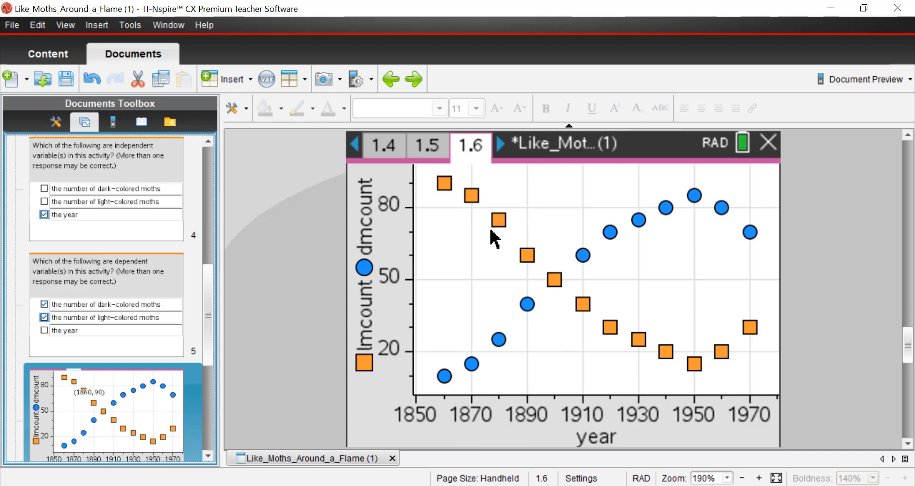
mouse_move(493, 263)
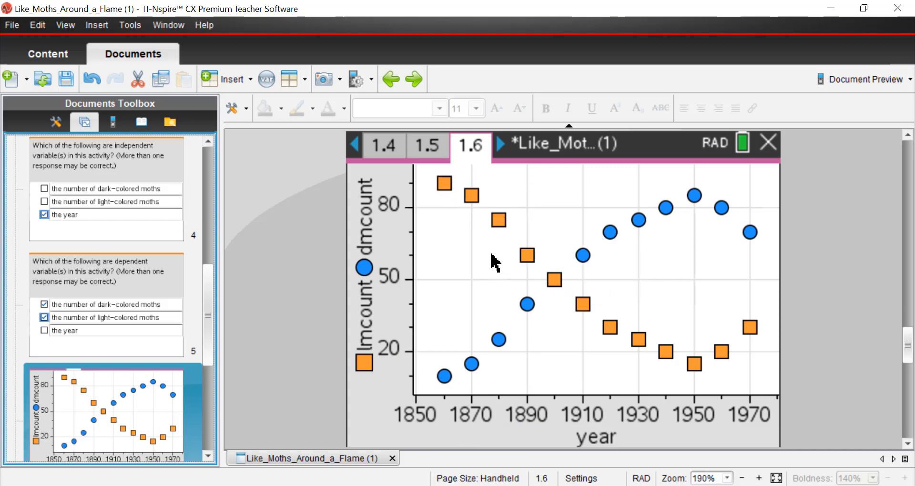
mouse_move(459, 380)
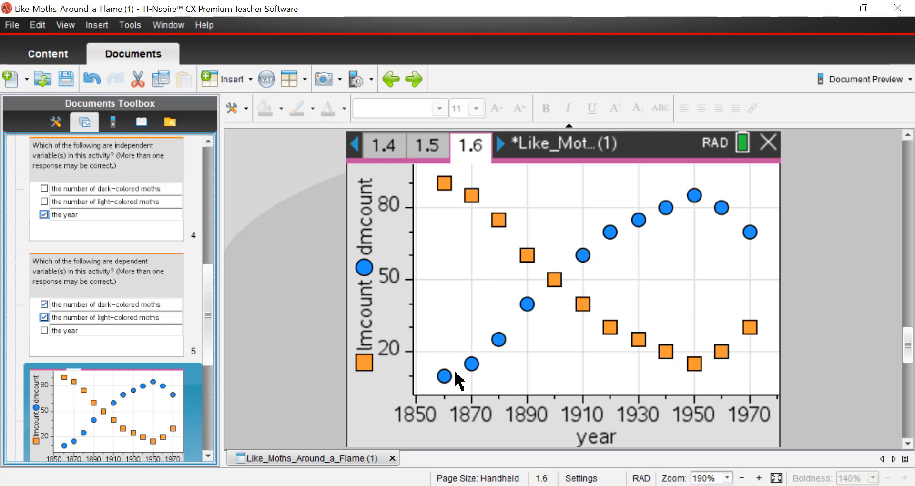
mouse_move(542, 319)
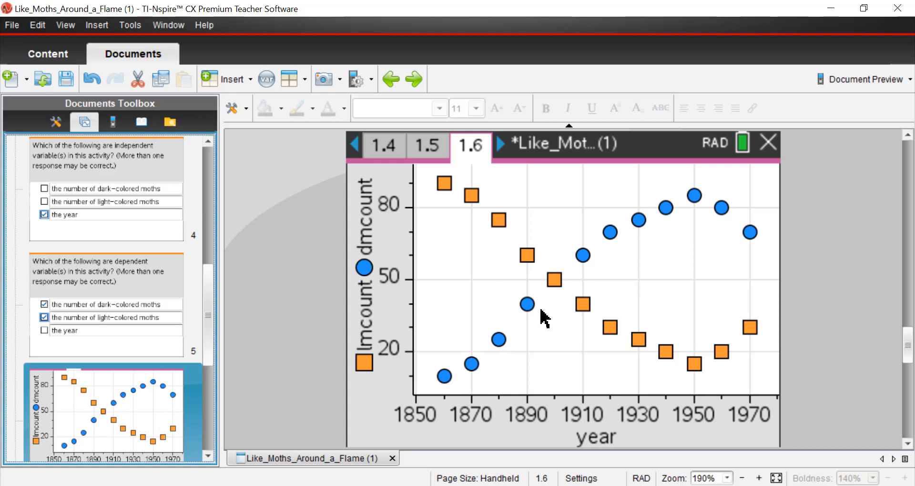
mouse_move(549, 315)
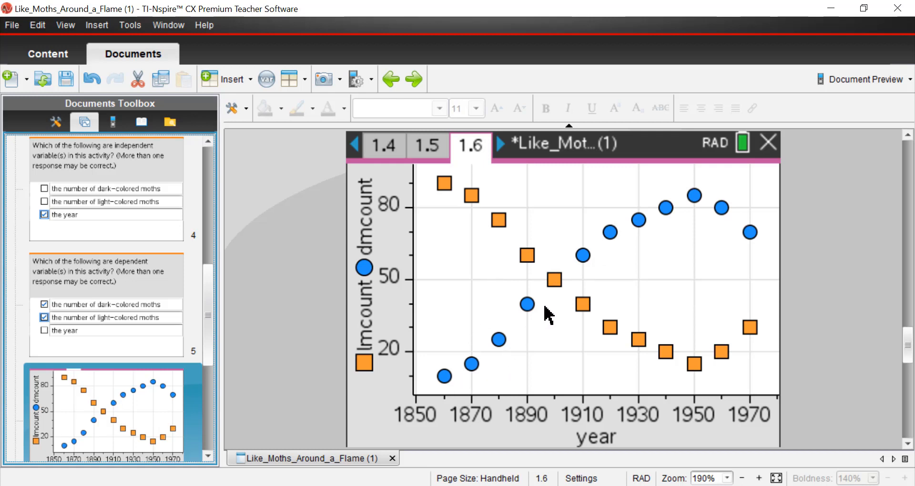
mouse_move(528, 283)
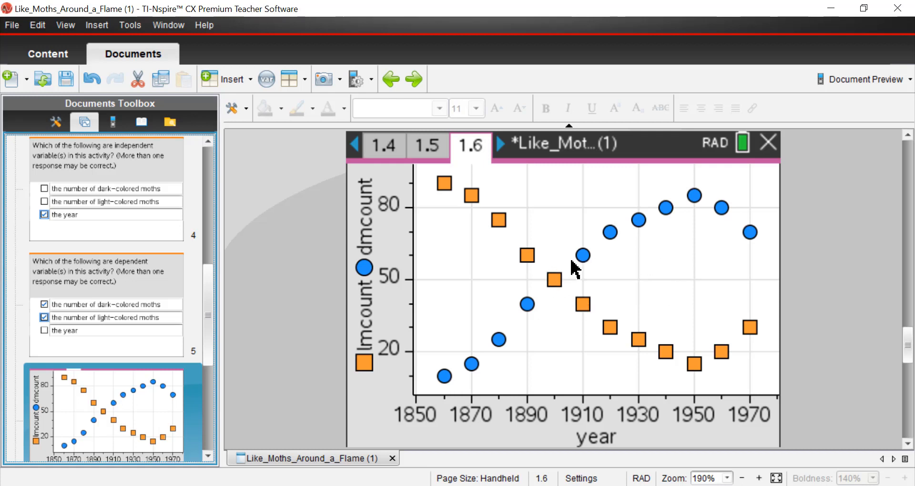
mouse_move(685, 204)
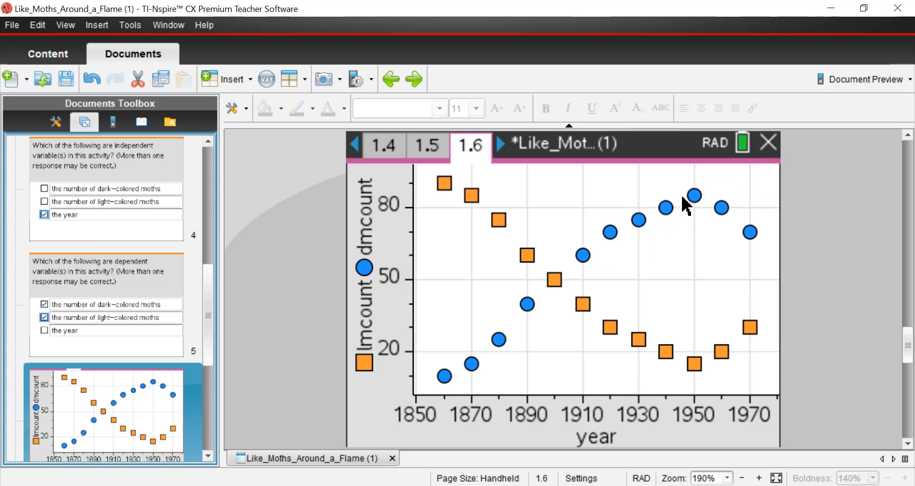
mouse_move(436, 216)
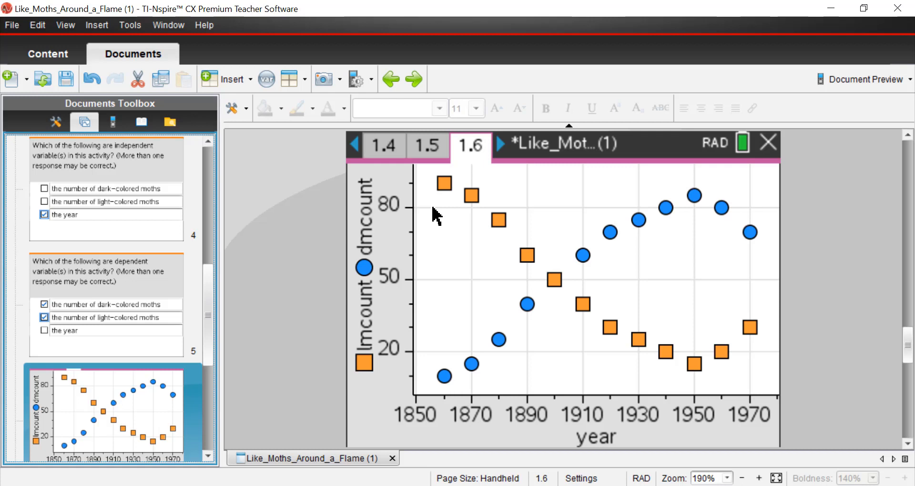
mouse_move(472, 244)
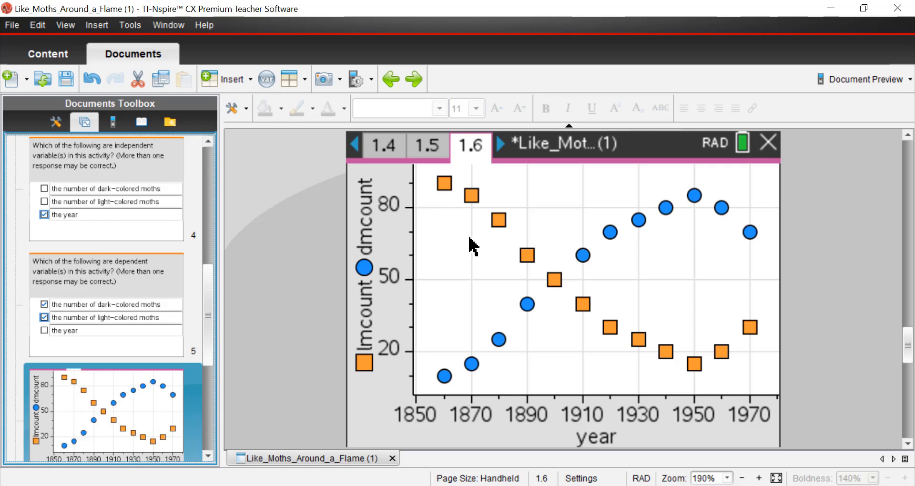
mouse_move(478, 245)
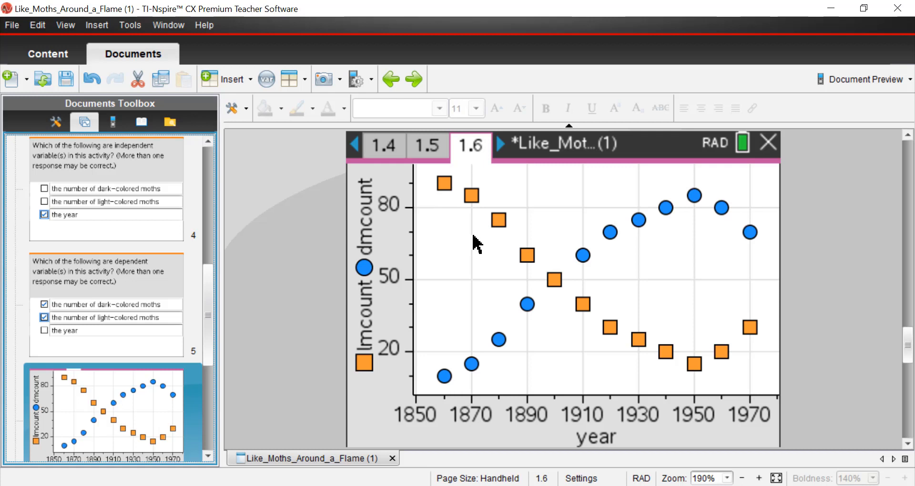
mouse_move(492, 263)
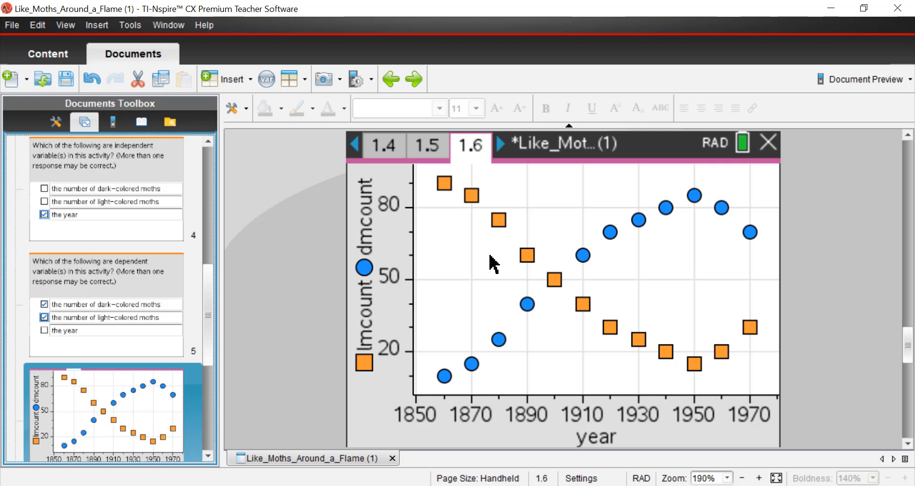
mouse_move(446, 204)
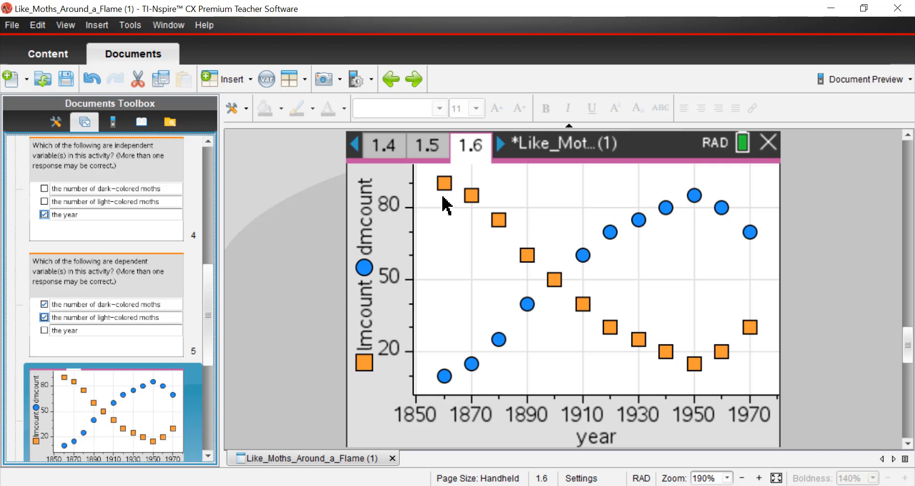
mouse_move(497, 184)
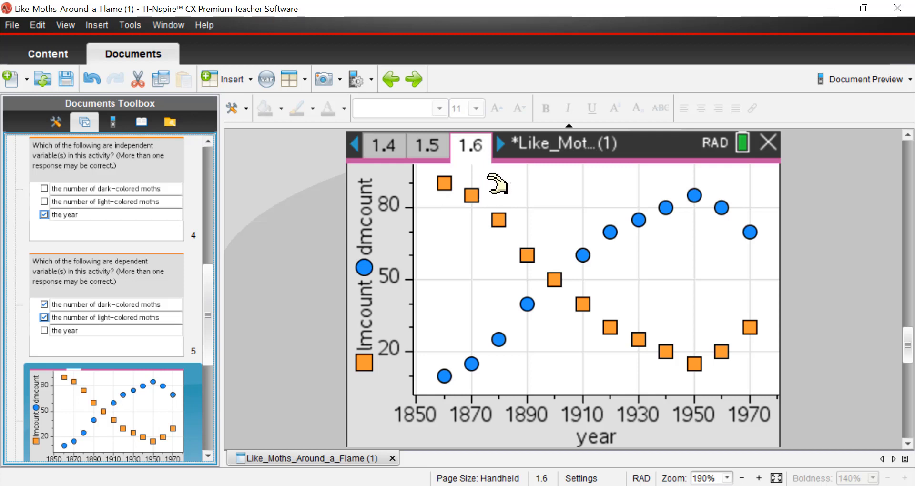
mouse_move(498, 172)
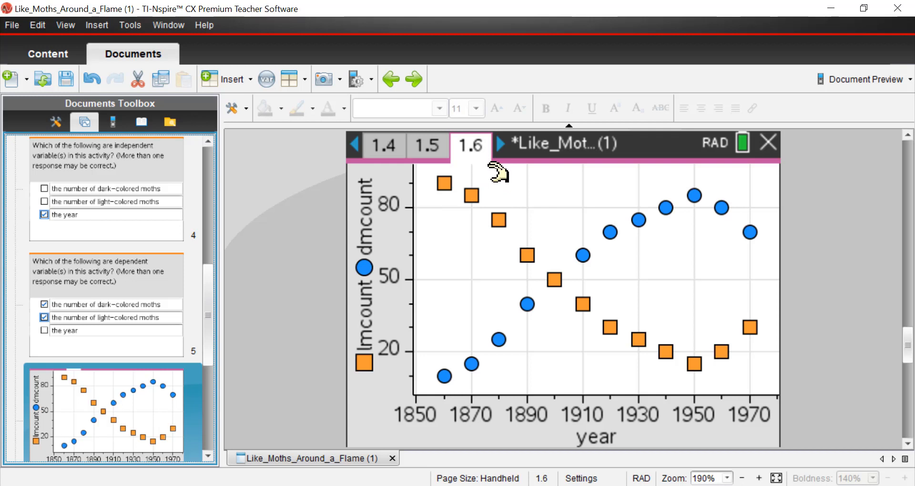
mouse_move(493, 182)
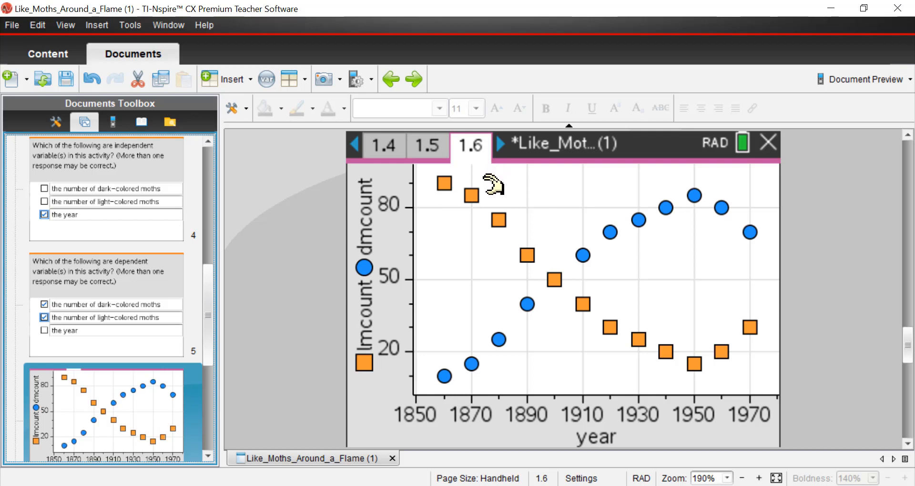
mouse_move(494, 177)
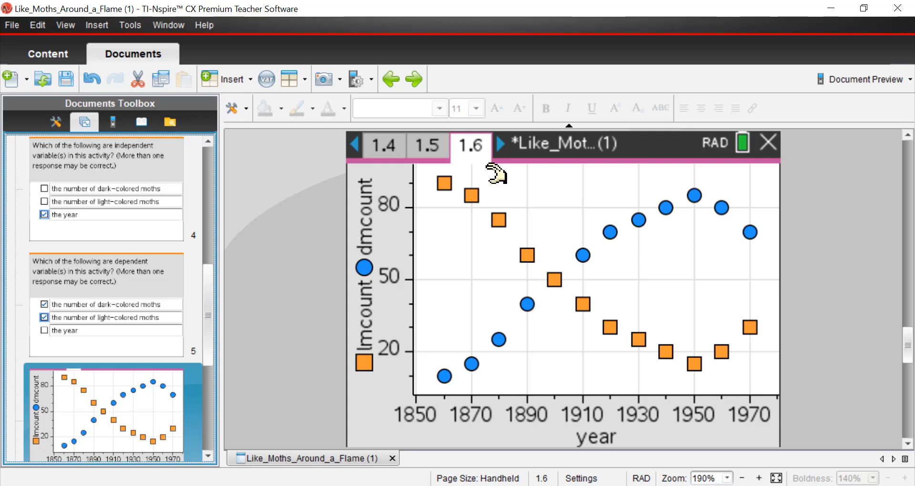
mouse_move(656, 394)
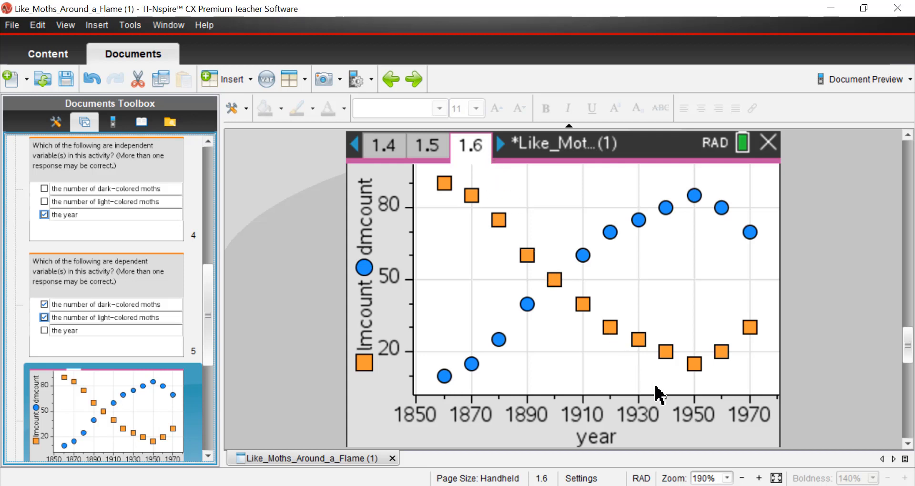
mouse_move(651, 327)
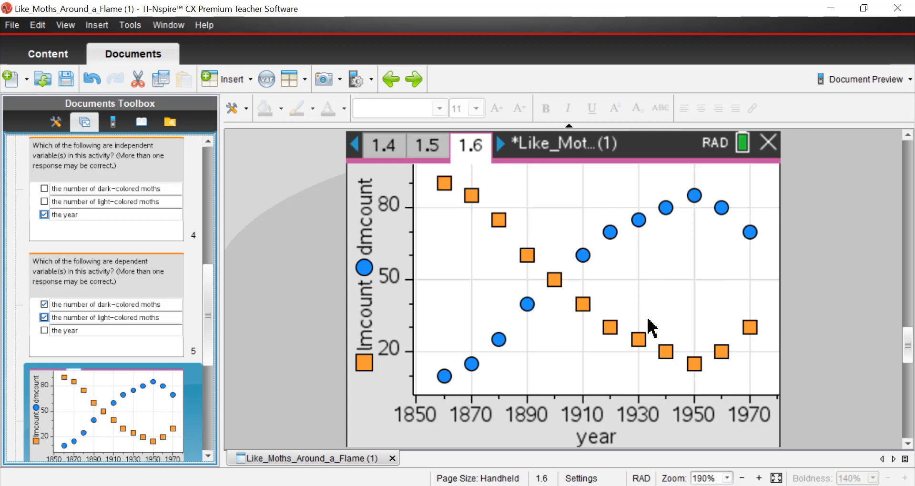
mouse_move(723, 243)
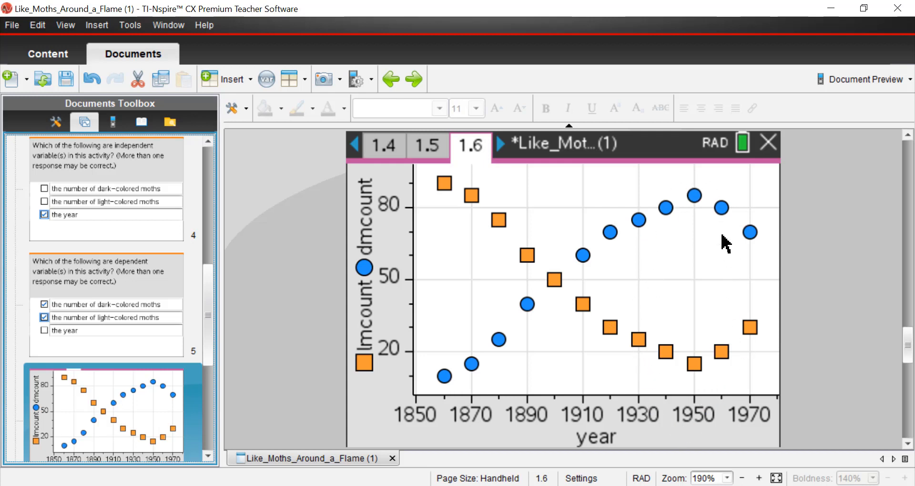
mouse_move(711, 432)
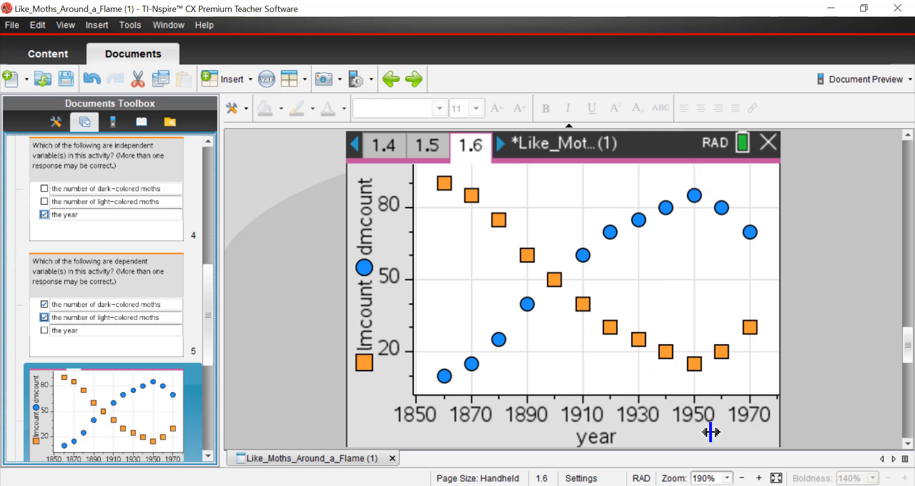
mouse_move(656, 391)
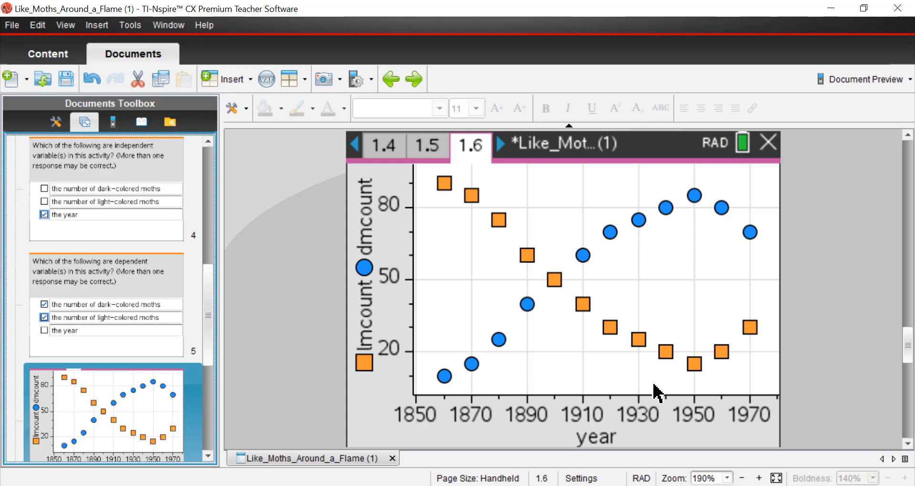
mouse_move(732, 333)
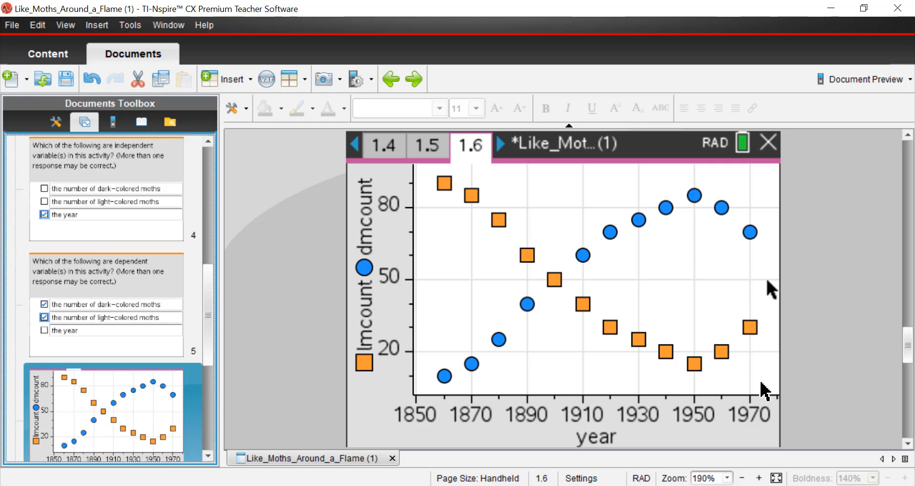
mouse_move(753, 376)
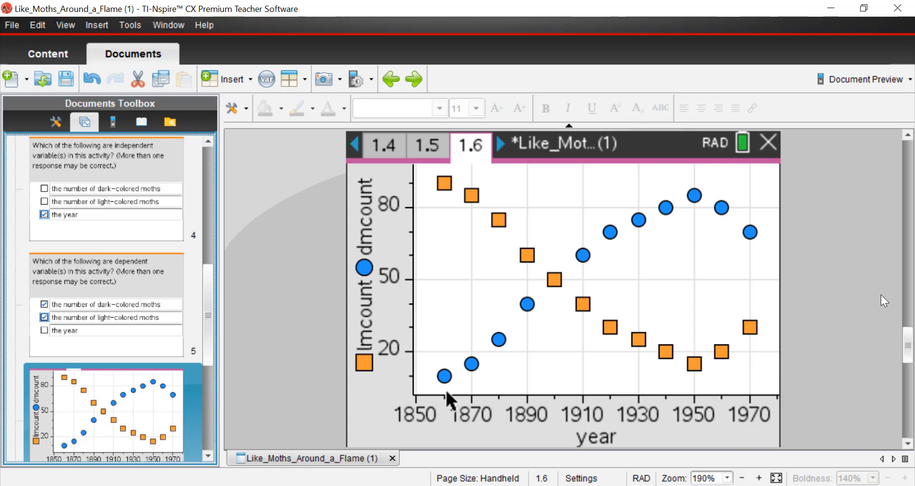
mouse_move(495, 219)
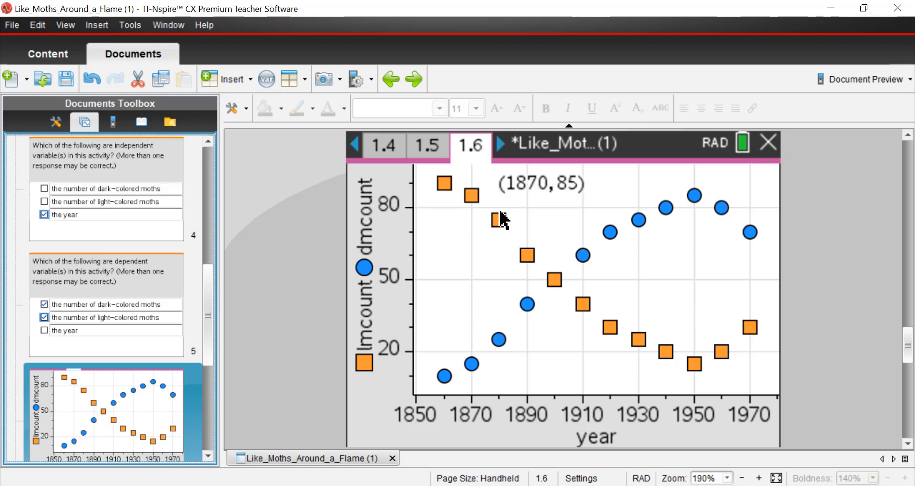
mouse_move(742, 354)
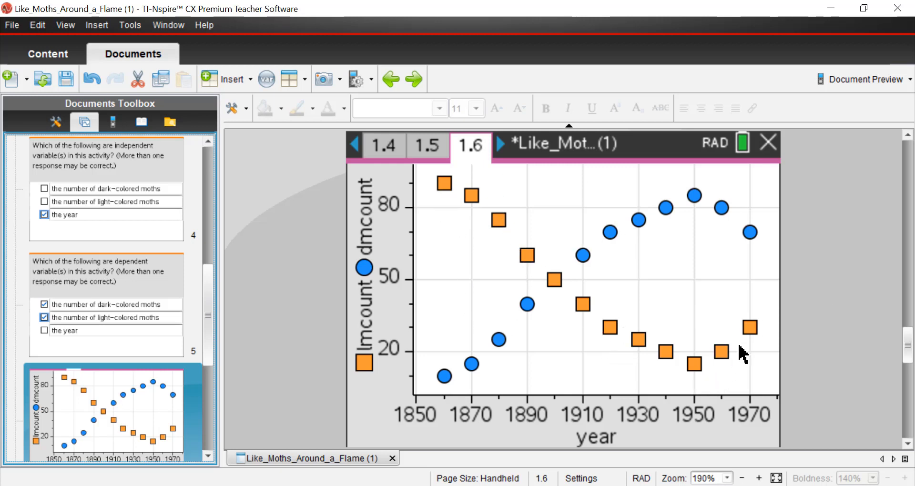
mouse_move(444, 374)
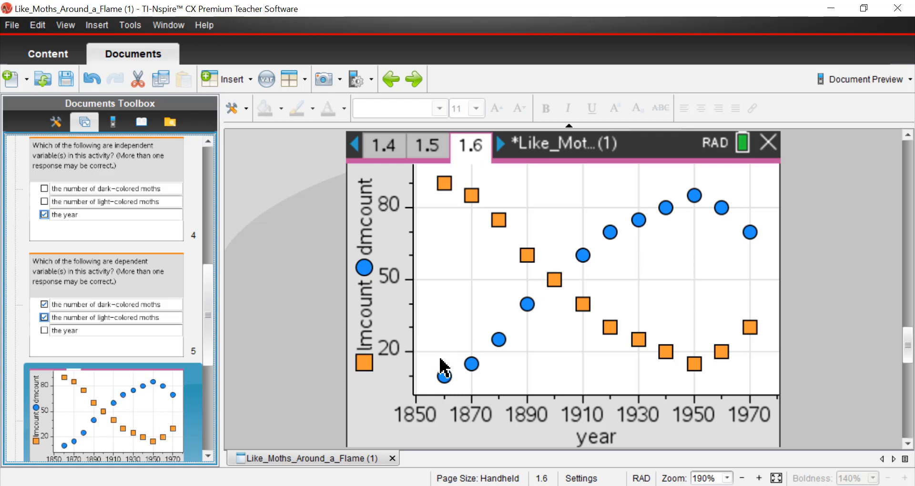
mouse_move(607, 248)
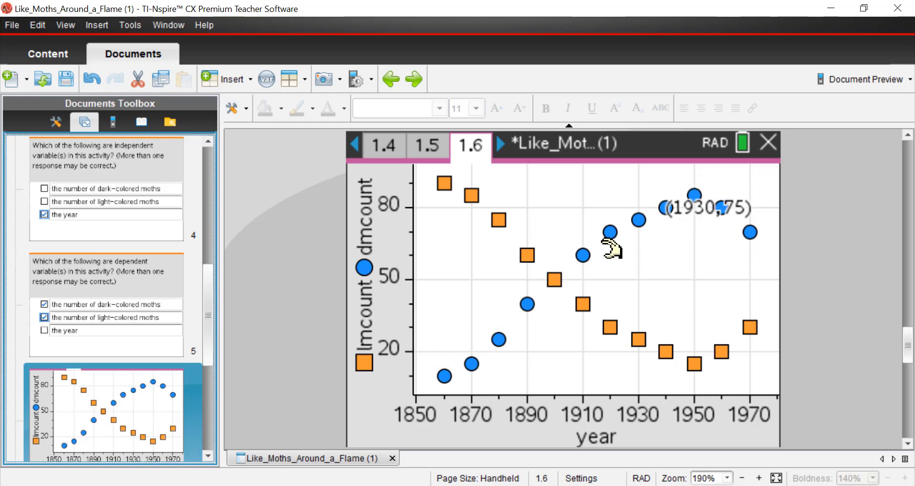
mouse_move(747, 350)
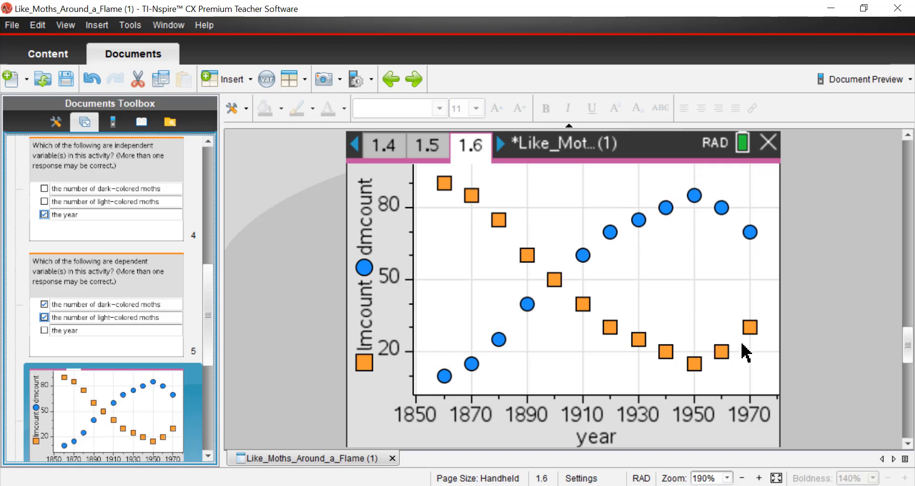
mouse_move(452, 294)
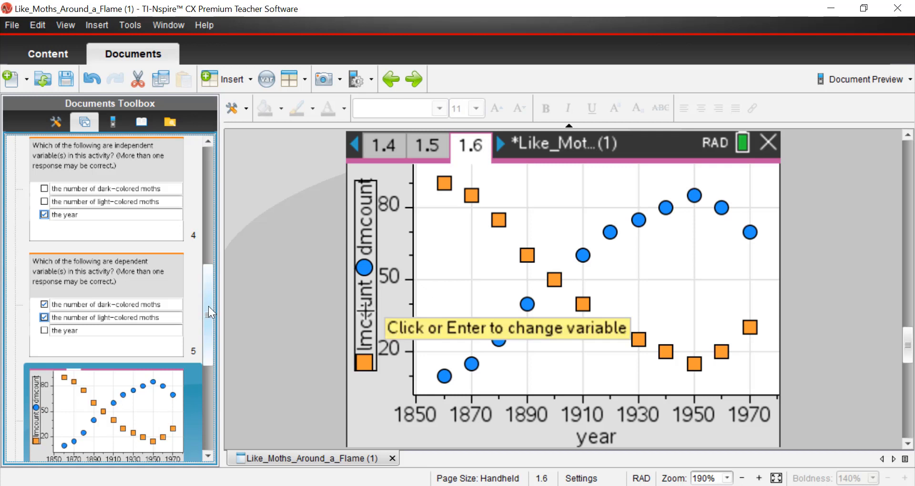
Review page 1.7's light and dark moth trend question, then return to the page 1.6 scatter plot
scroll(down, 3)
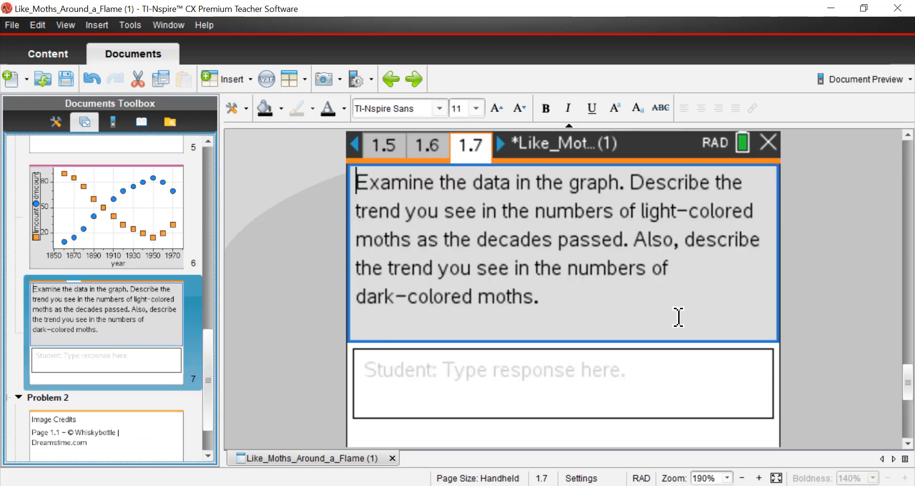
click(539, 297)
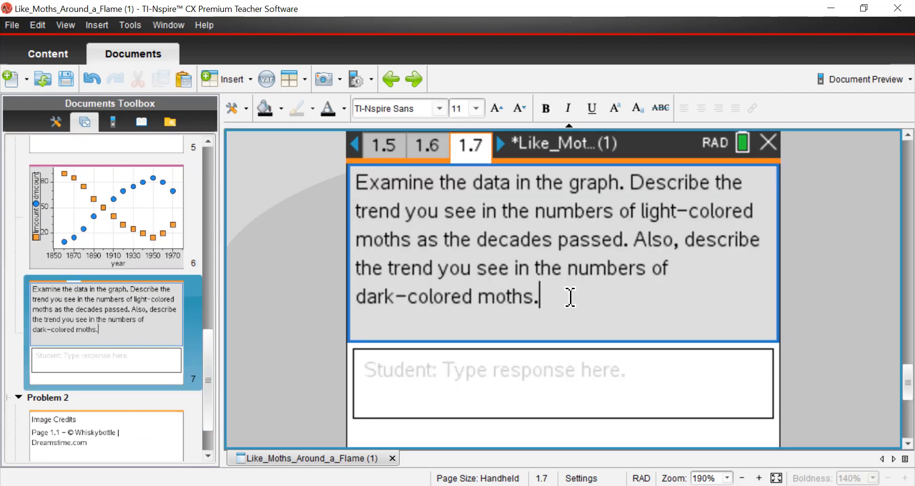
mouse_move(539, 274)
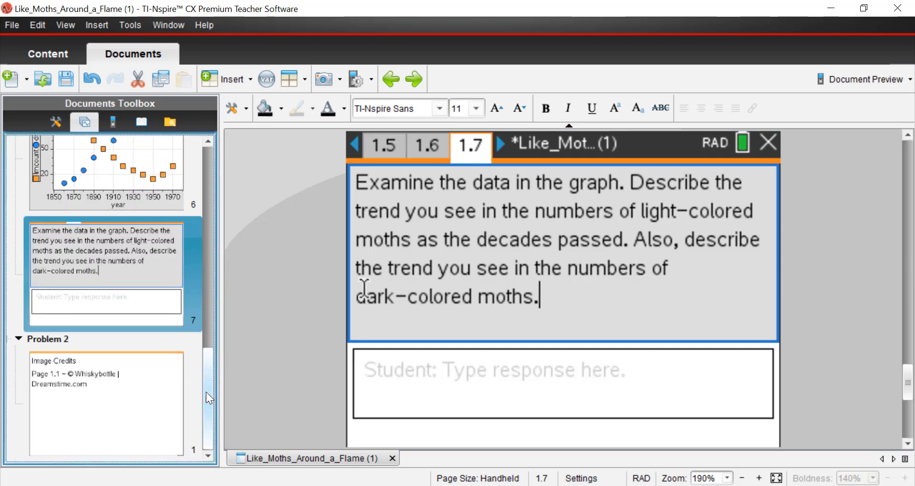
scroll(up, 3)
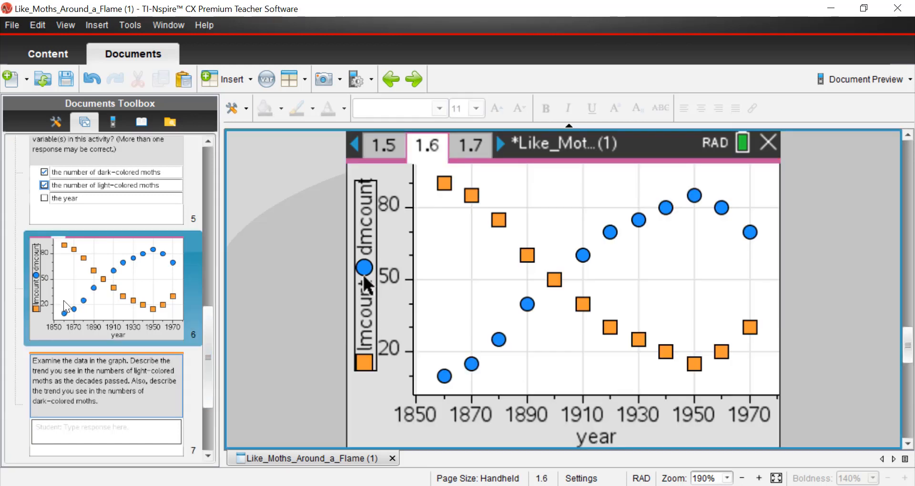
mouse_move(463, 193)
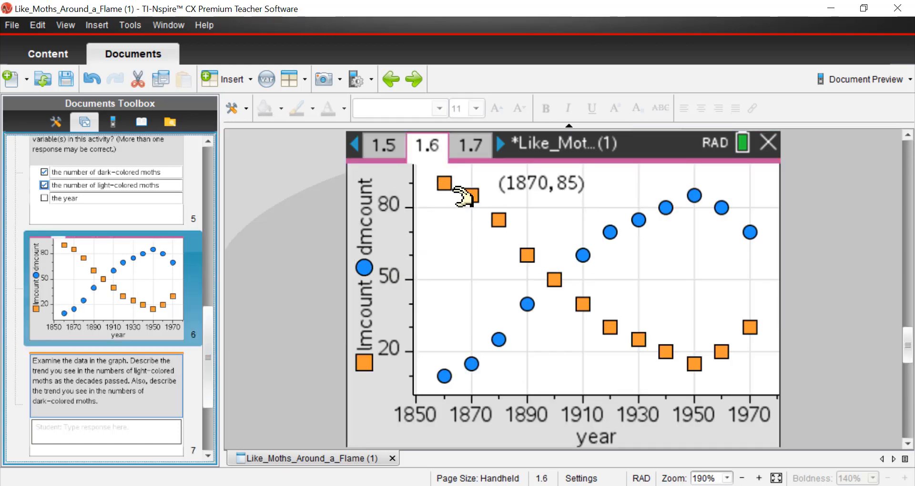
mouse_move(734, 374)
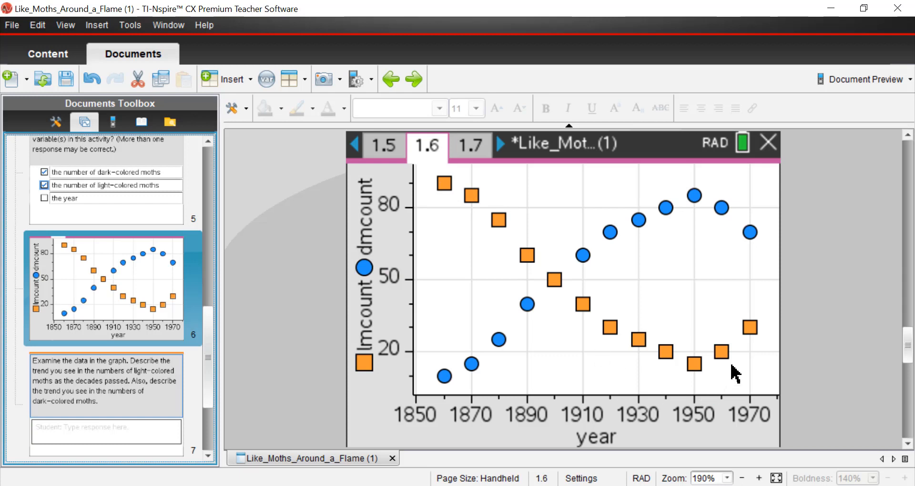
mouse_move(739, 318)
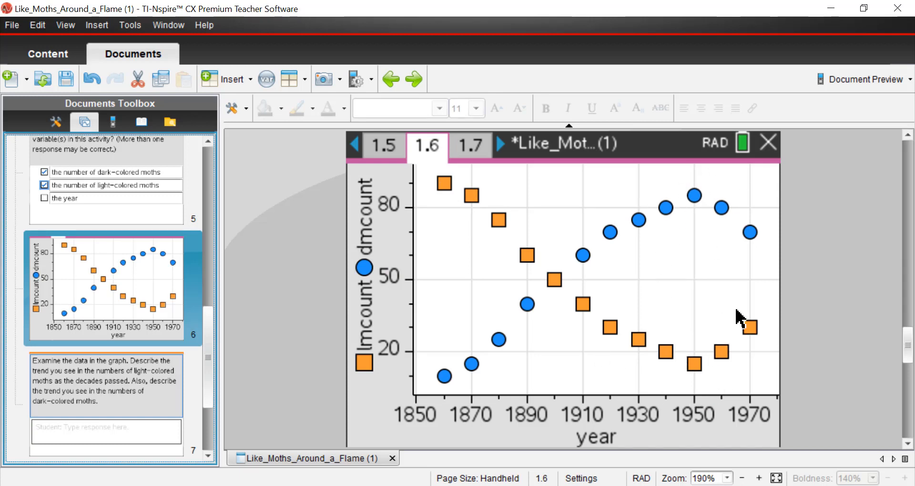